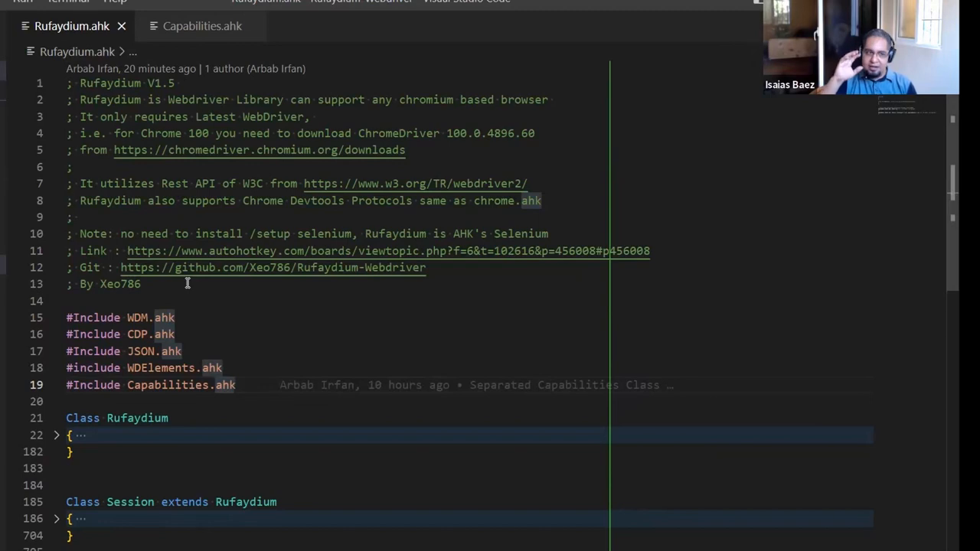
mouse_move(187, 74)
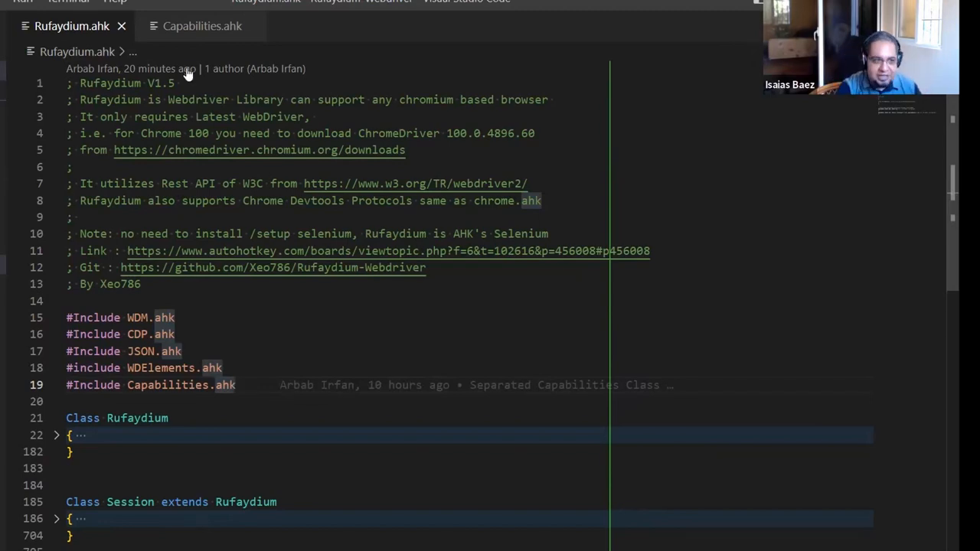
Step: Switch to Capabilities.ahk, fold the capabilities class and glance back at Rufaydium.ahk
click(202, 24)
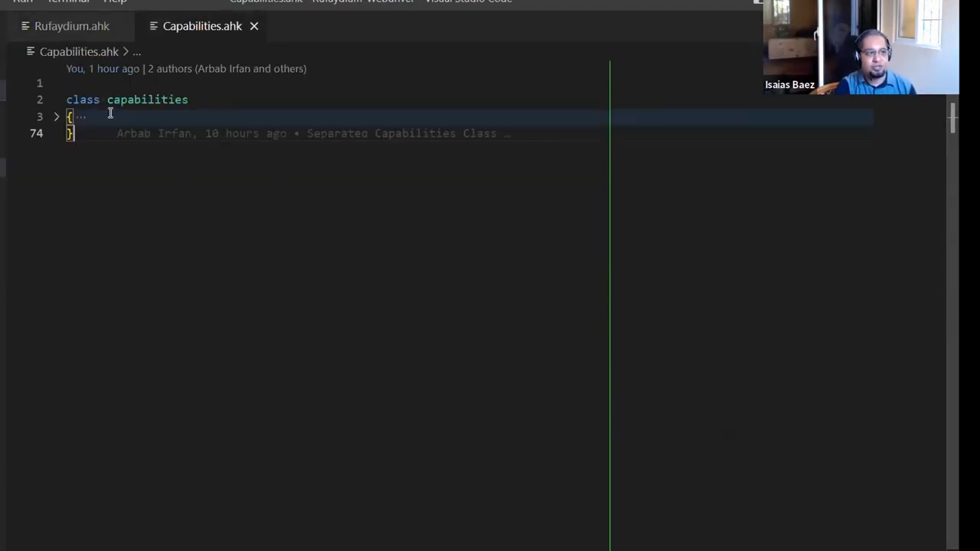
scroll(down, 3)
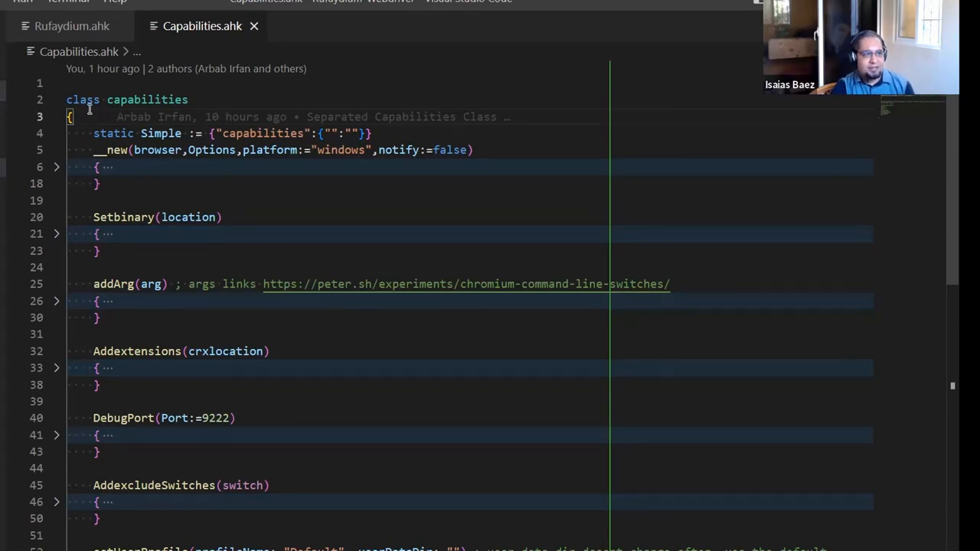
click(57, 116)
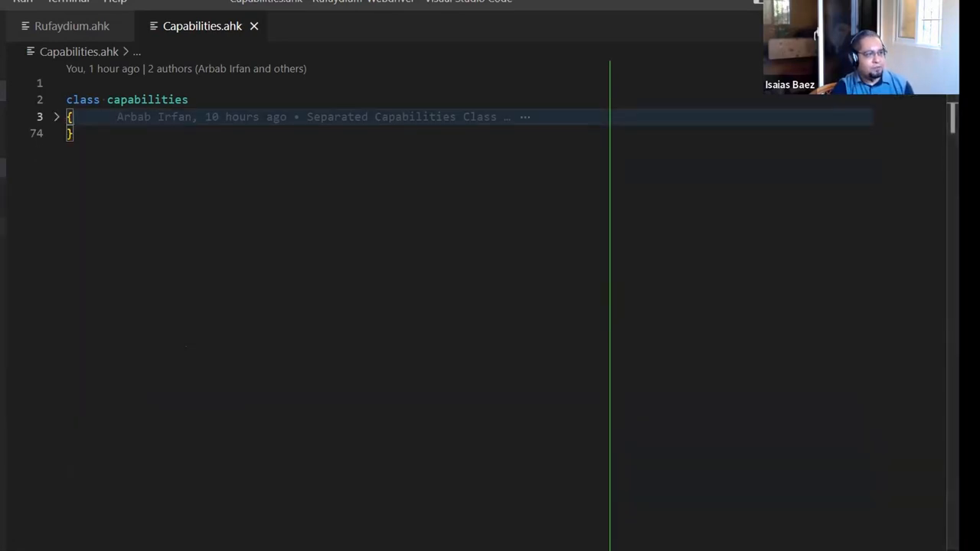
click(70, 25)
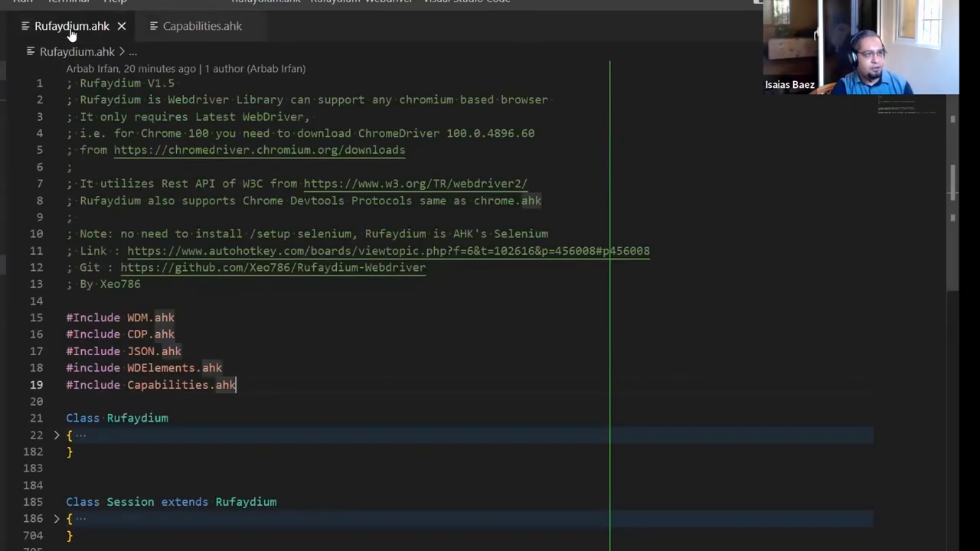
Step: Return to Capabilities.ahk and unfold the capabilities class to review all its methods
click(202, 24)
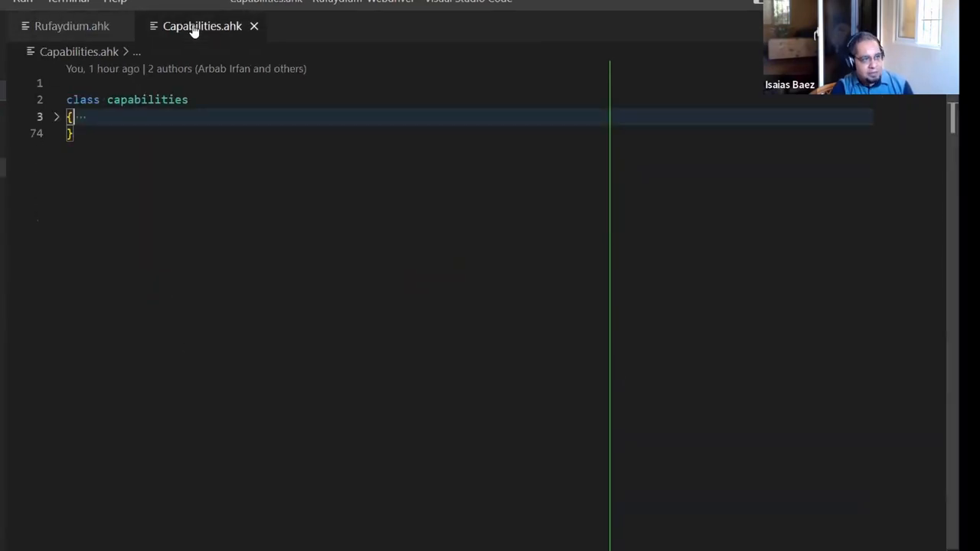
click(56, 116)
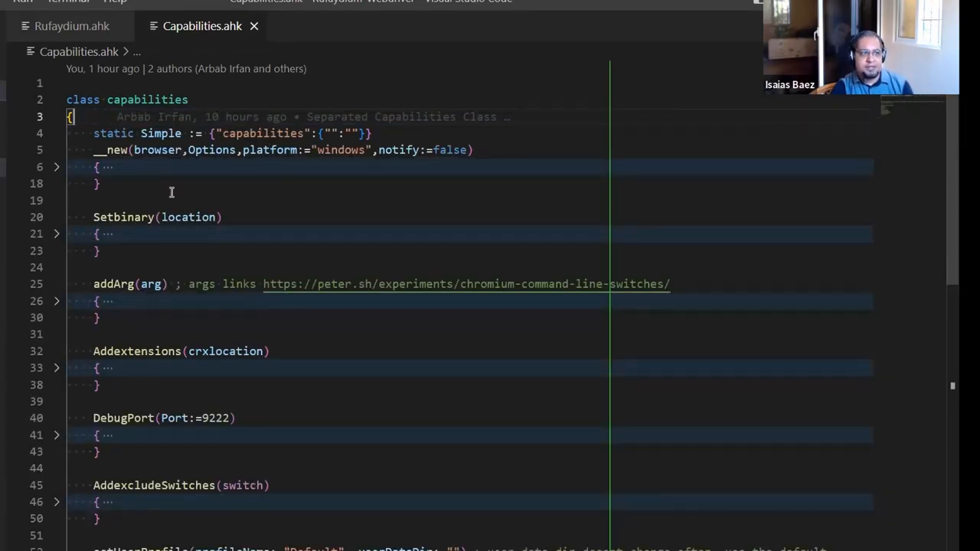
scroll(down, 3)
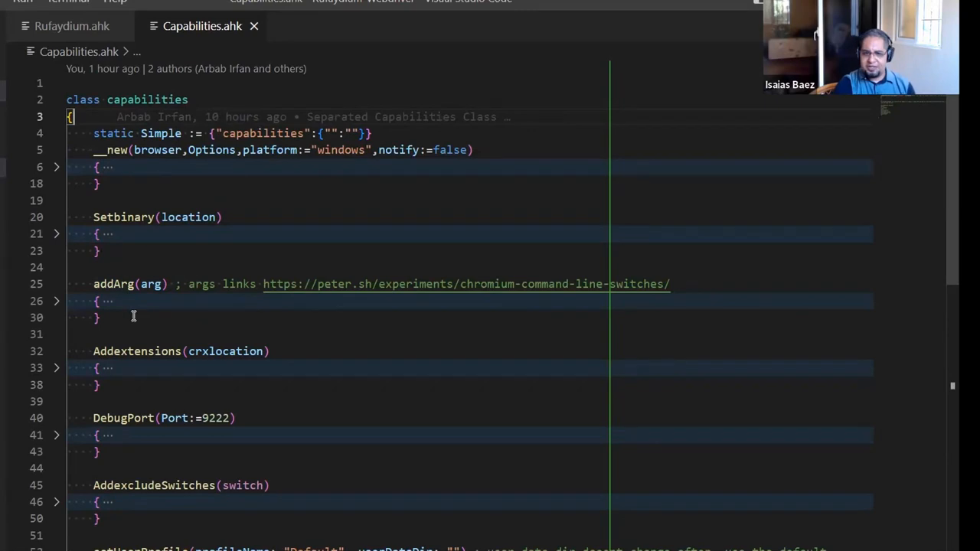
scroll(down, 3)
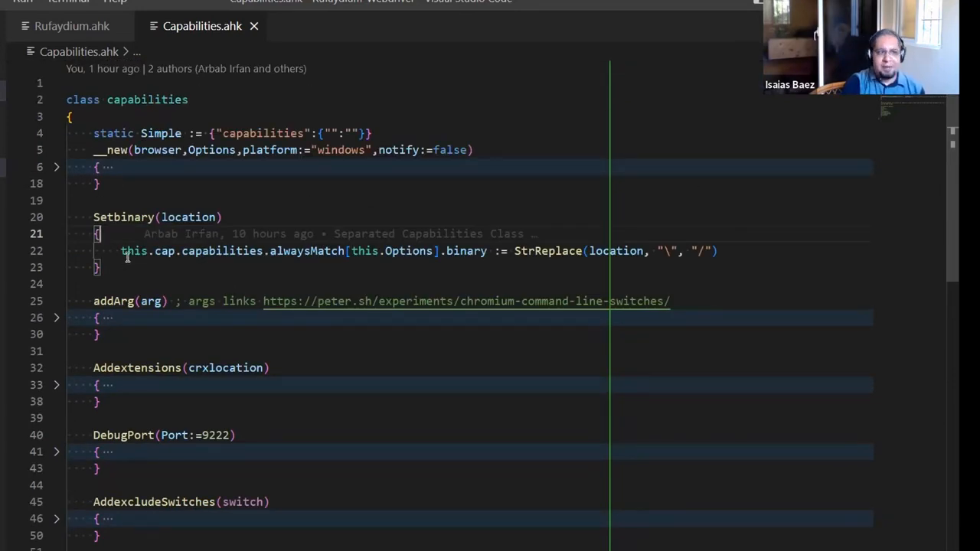
mouse_move(113, 300)
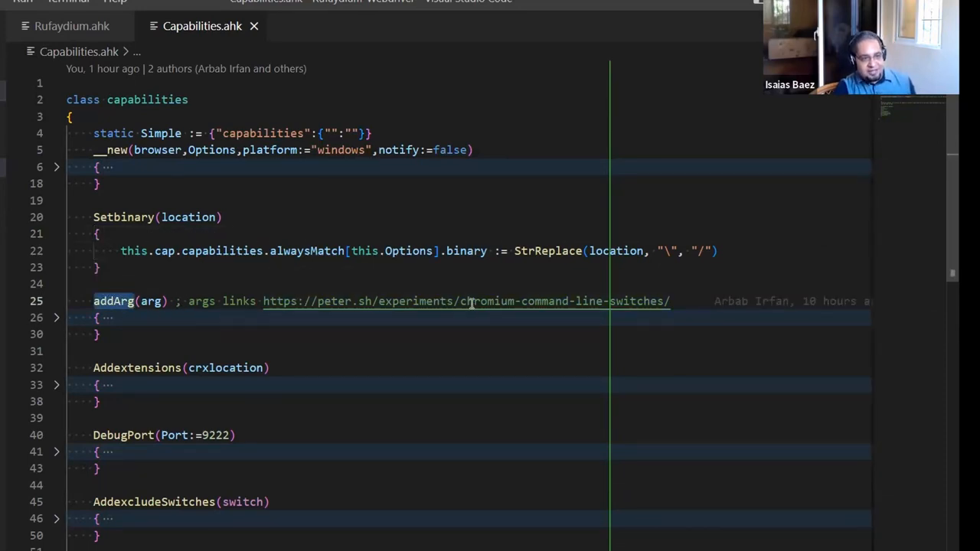
mouse_move(597, 300)
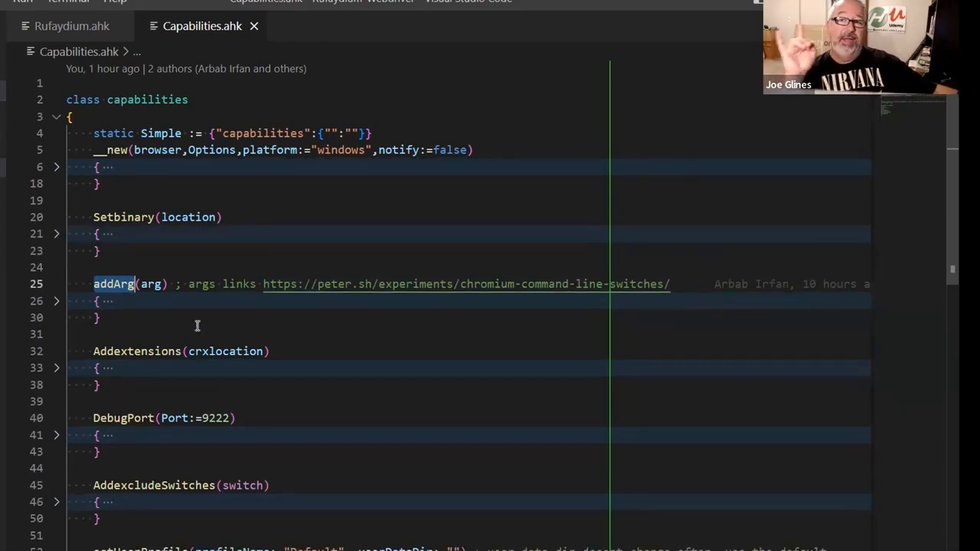
Step: Fold the capabilities class back to a single block, leaving room below for a new class
scroll(down, 3)
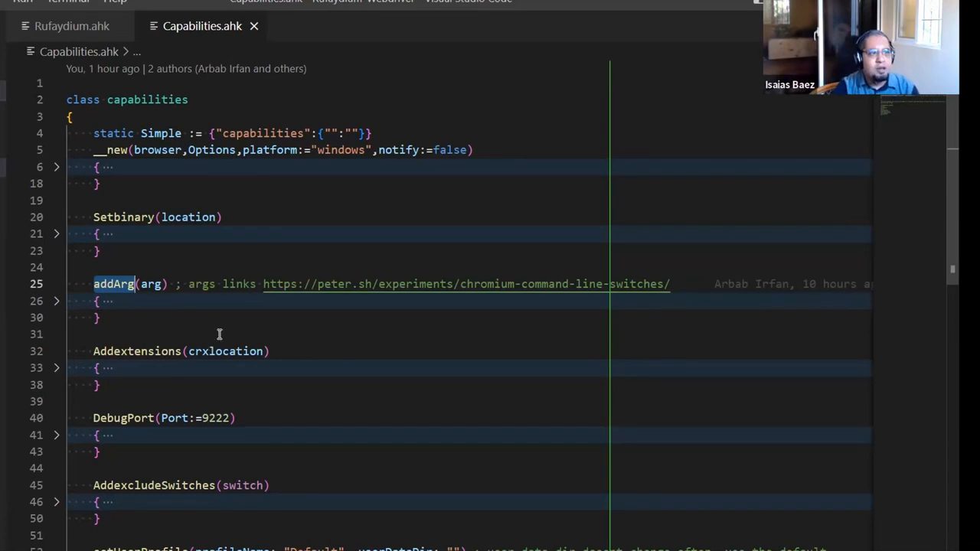
click(56, 117)
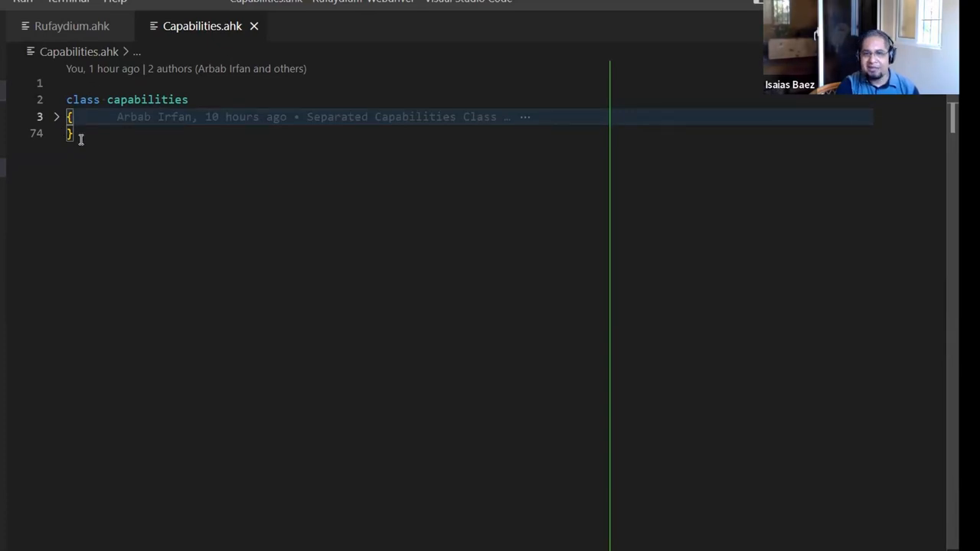
mouse_move(103, 295)
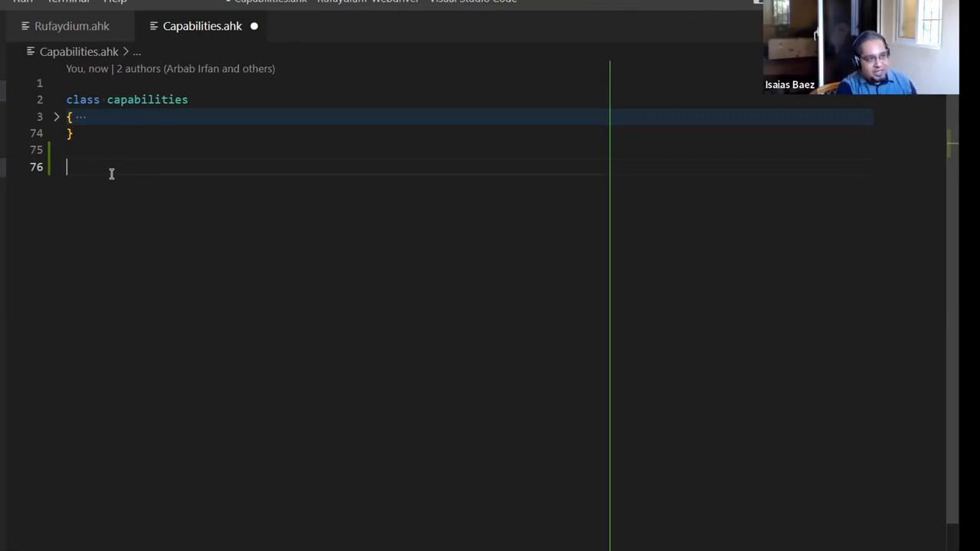
Step: Declare 'class ChromeCapabilities extends capabilities' and review the base class methods
text(class)
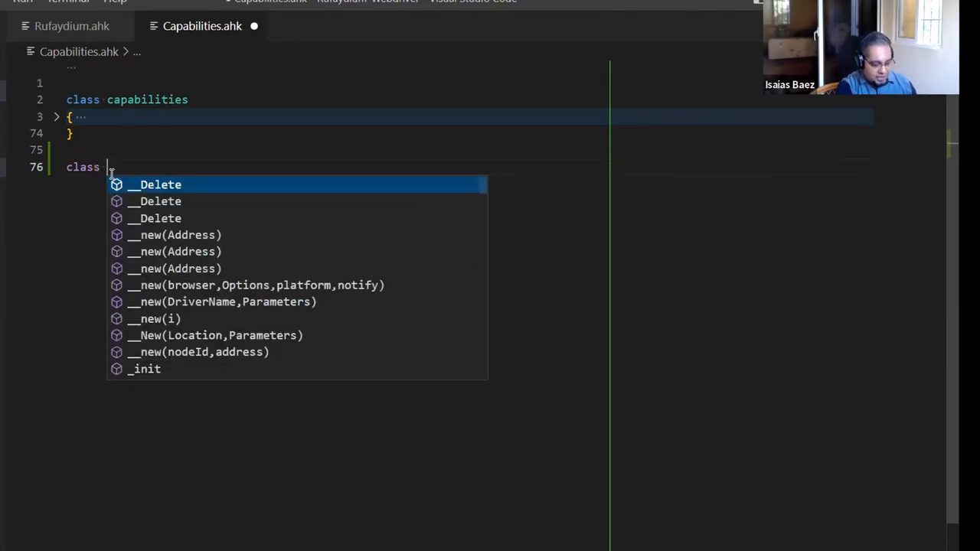
text(ChromeCapabilities extends)
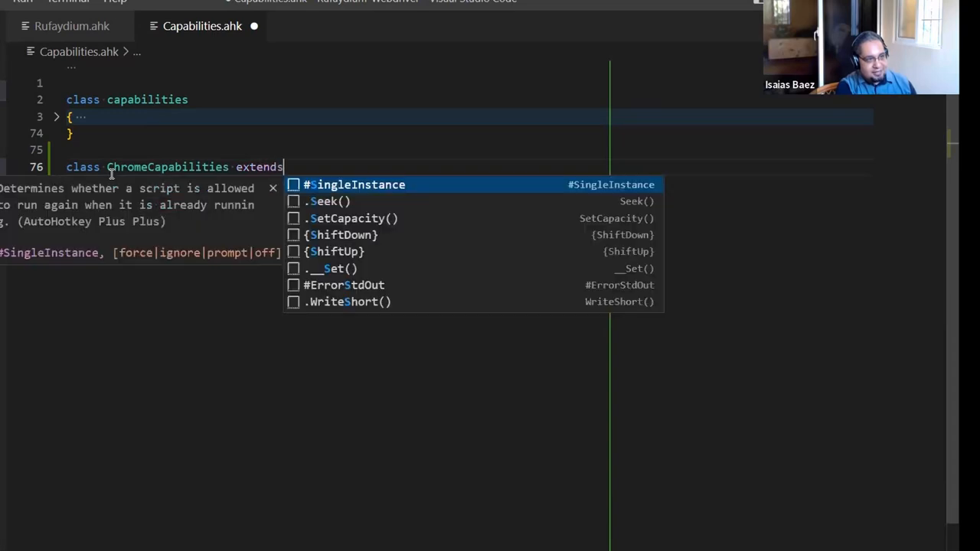
text(capabilities)
text({)
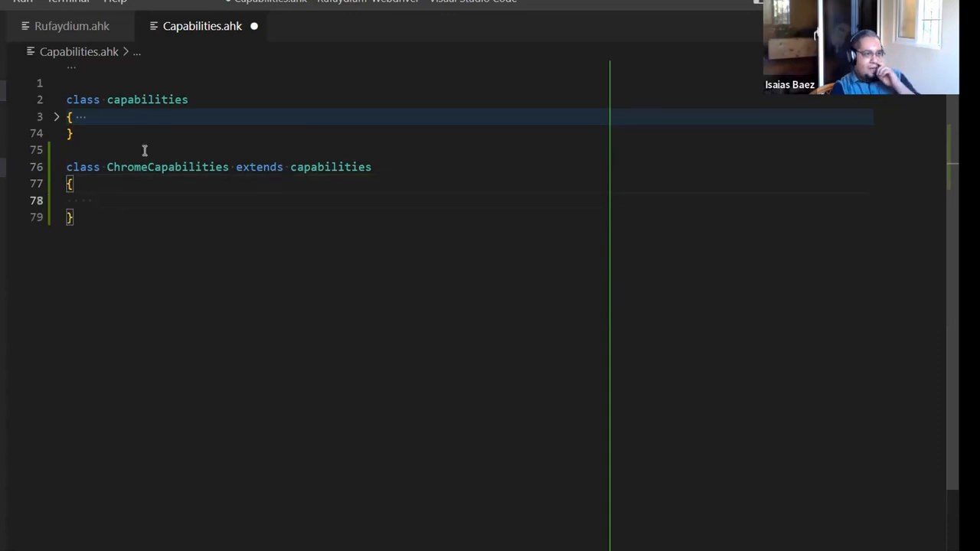
click(55, 116)
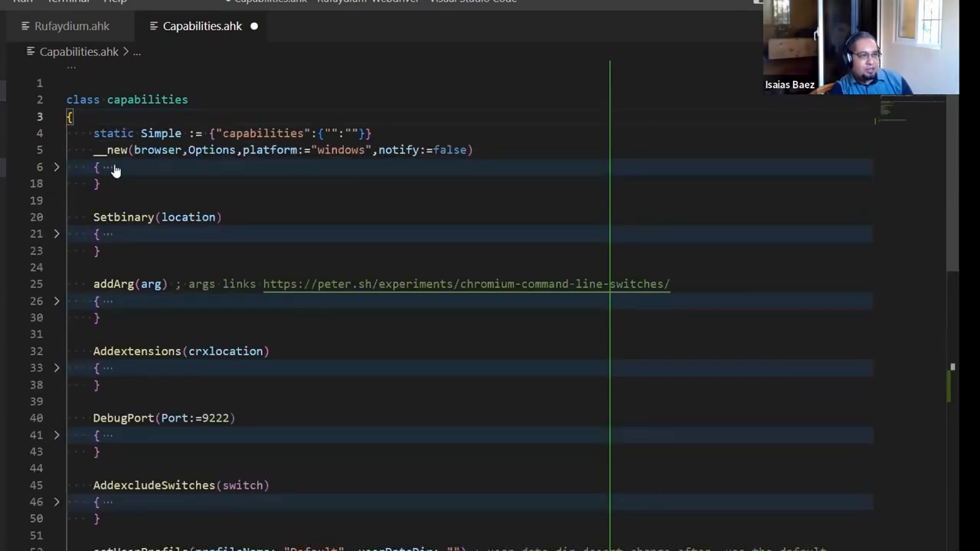
scroll(down, 3)
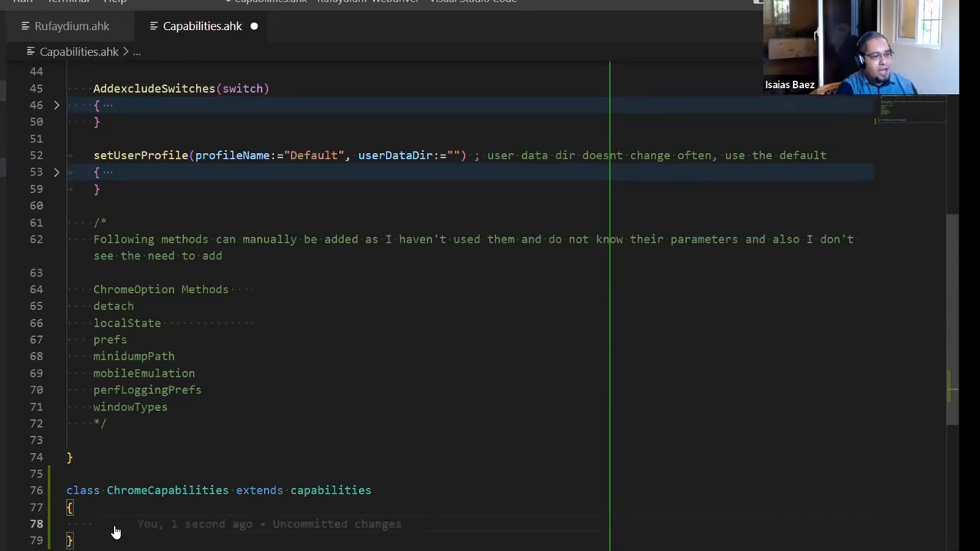
Step: Add a placeholder function() stub inside the ChromeCapabilities class
text(fu)
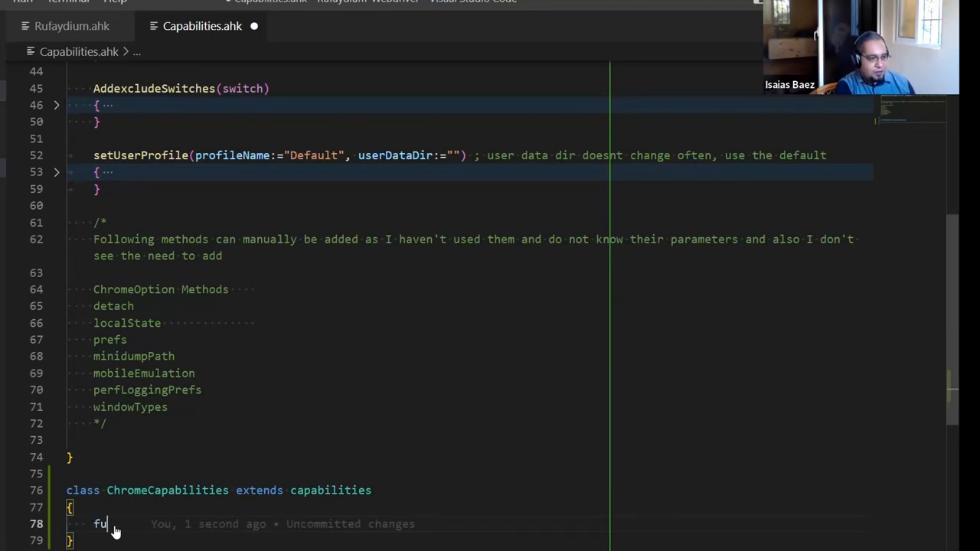
text(nction)
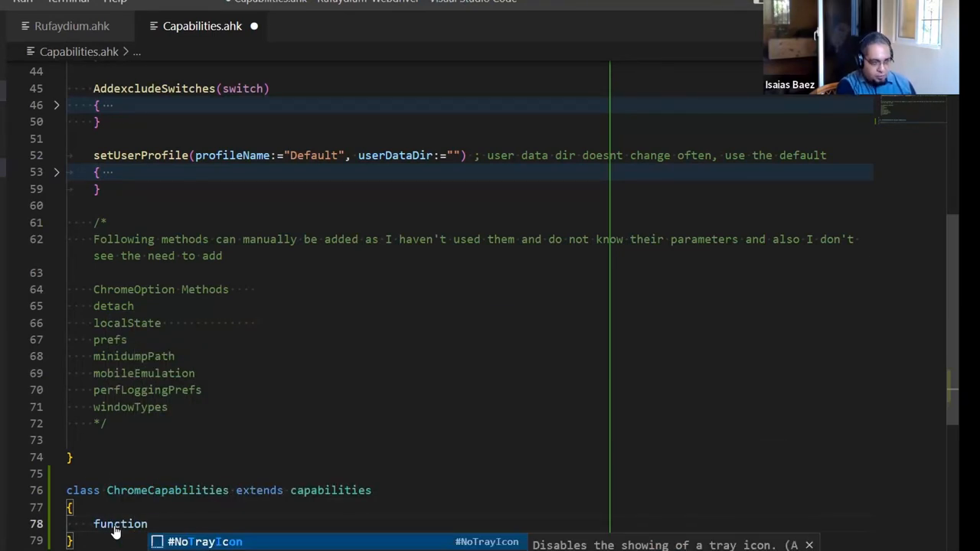
text(())
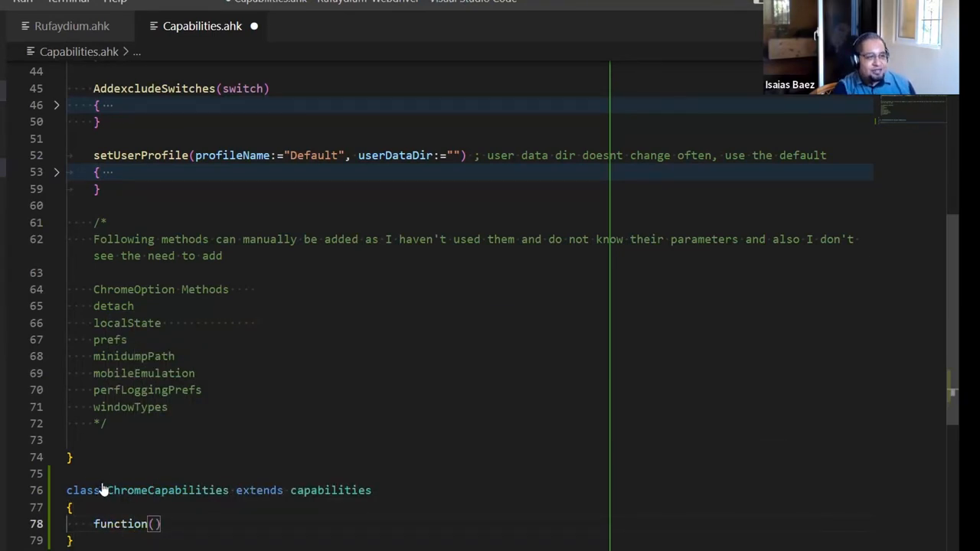
scroll(down, 3)
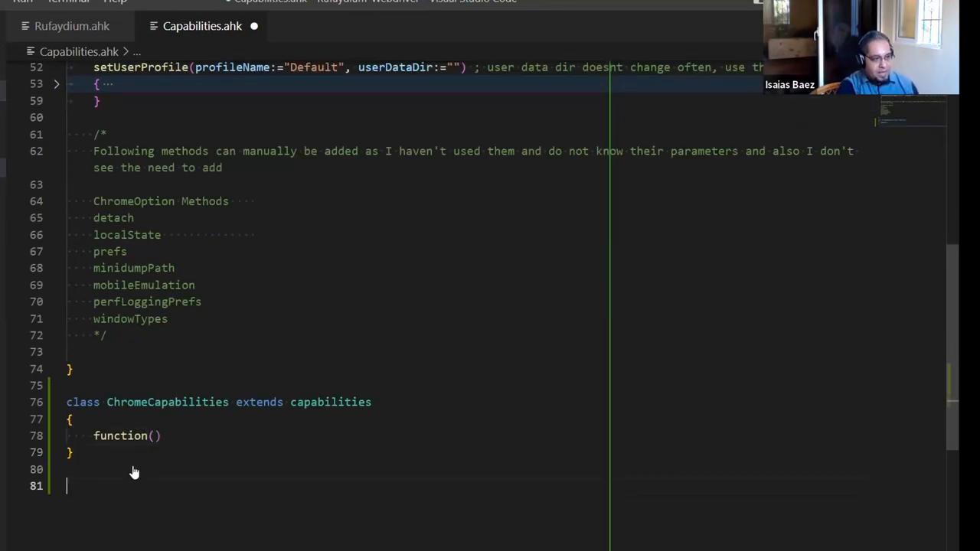
Step: Declare a MozillaCapabilities class extending capabilities with an addArg(arg) method
text(class ChromeCapabilities extends capabilities)
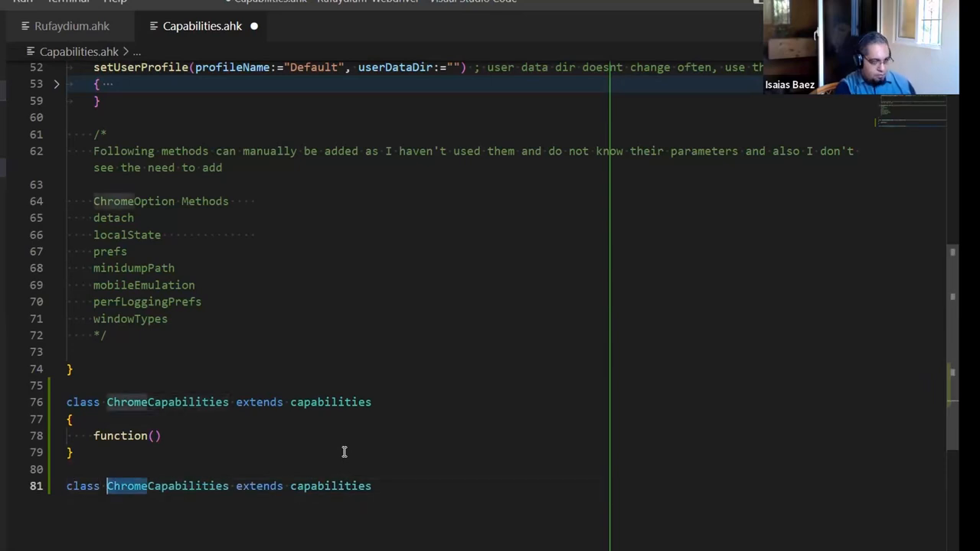
text(Mozilla)
text({)
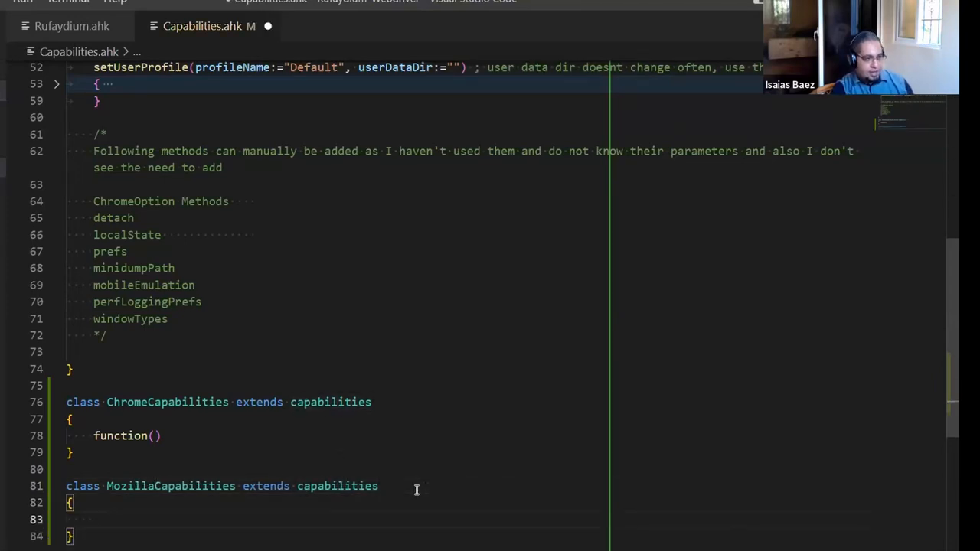
text(fun)
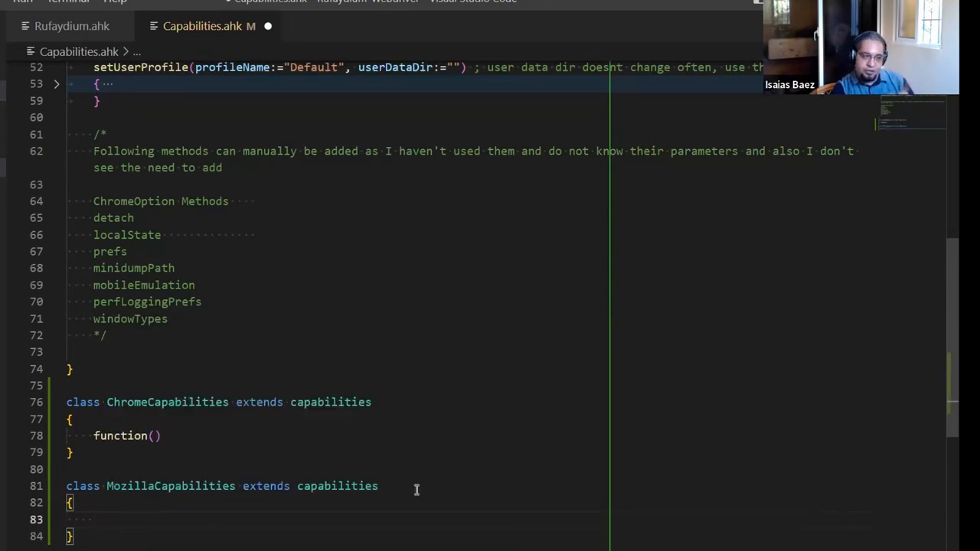
scroll(up, 3)
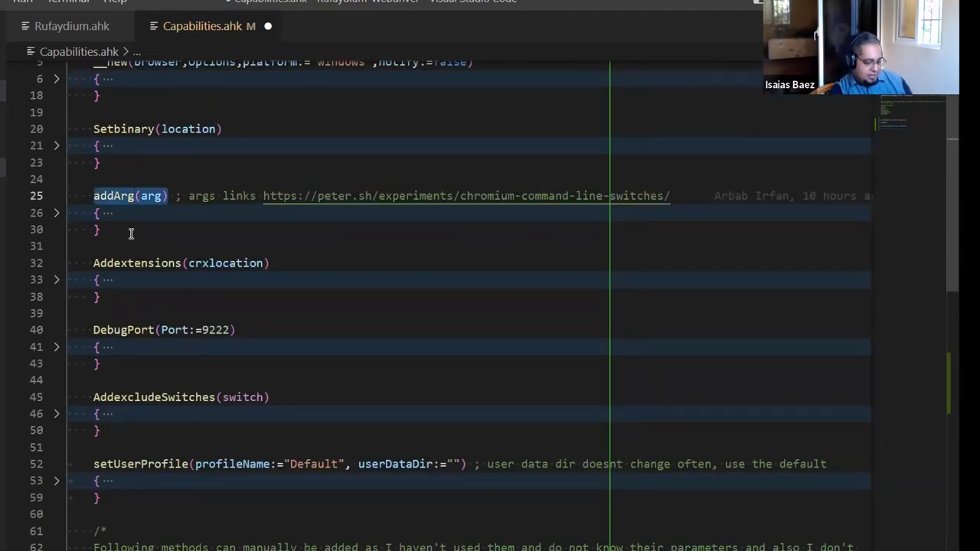
scroll(down, 3)
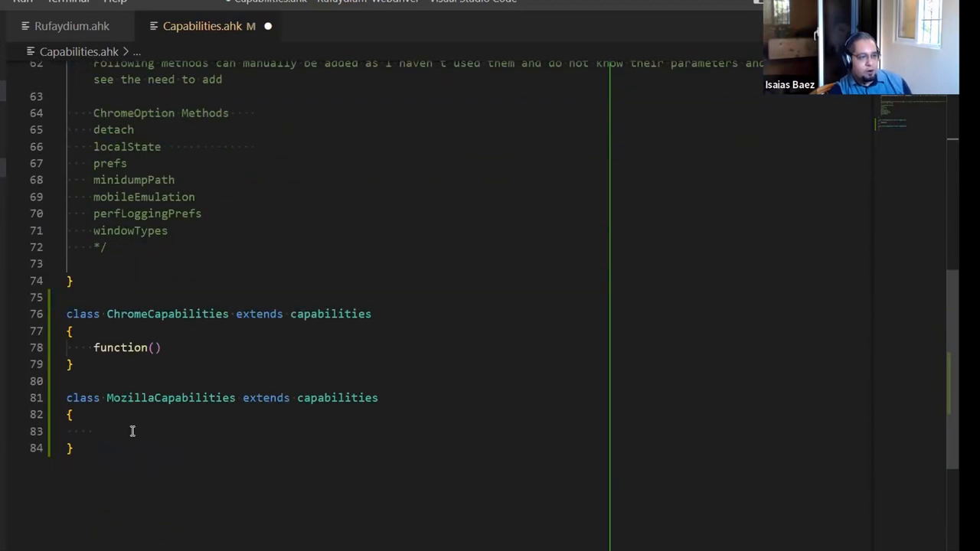
text(addArg(arg))
text({)
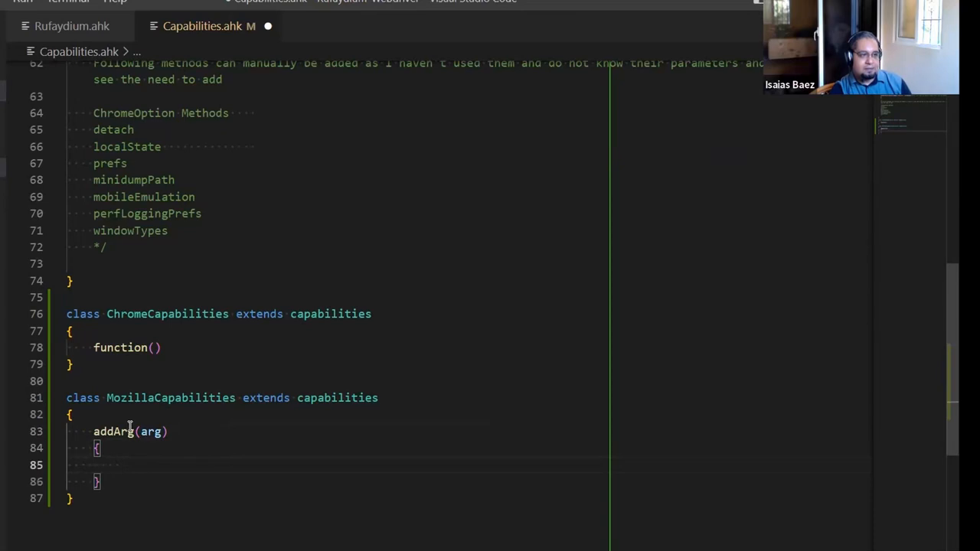
Step: Comment the MozillaCapabilities addArg override as '; just for firefox'
double_click(170, 398)
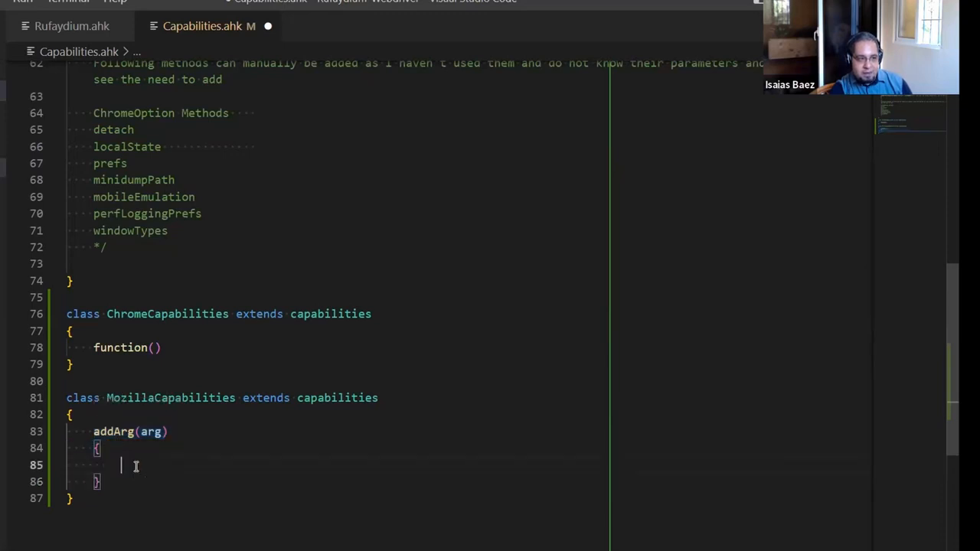
text(;)
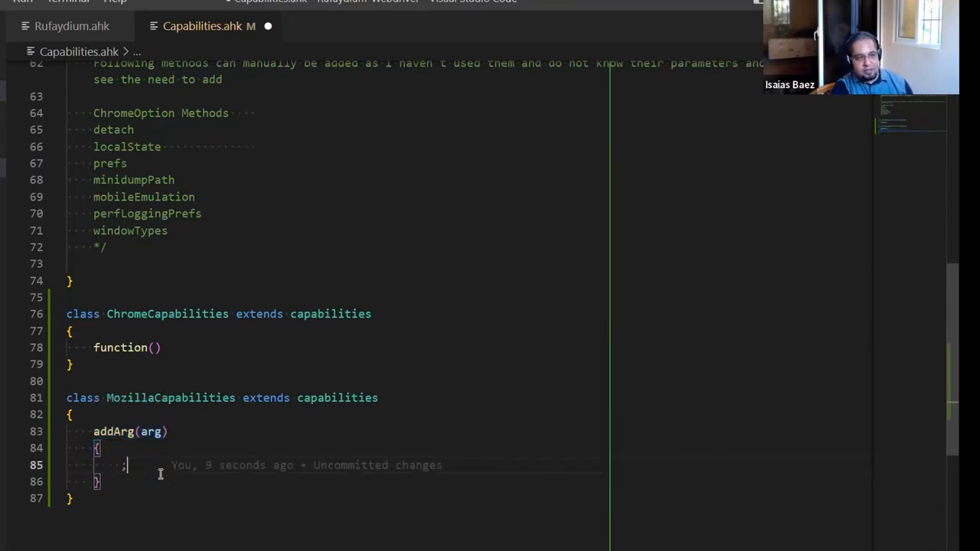
text(just for r)
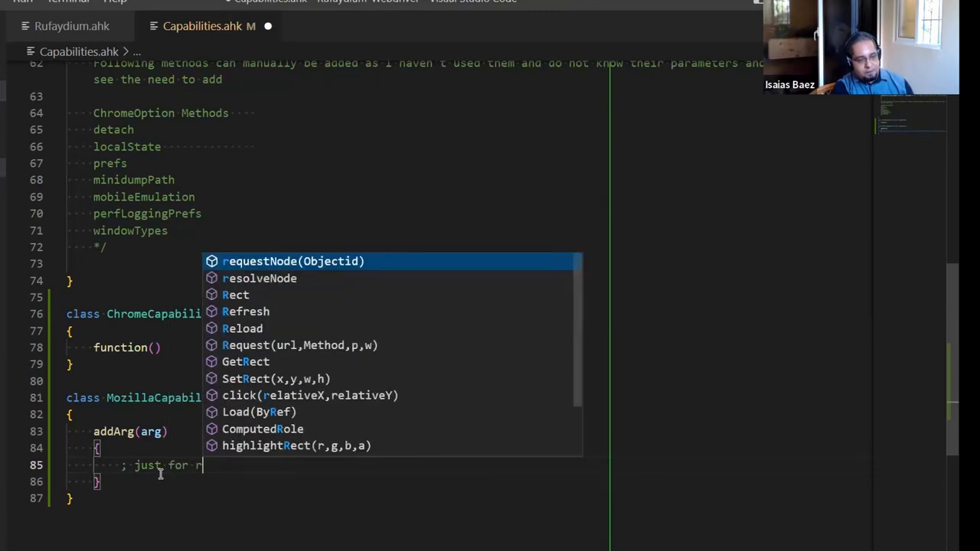
text(irefox)
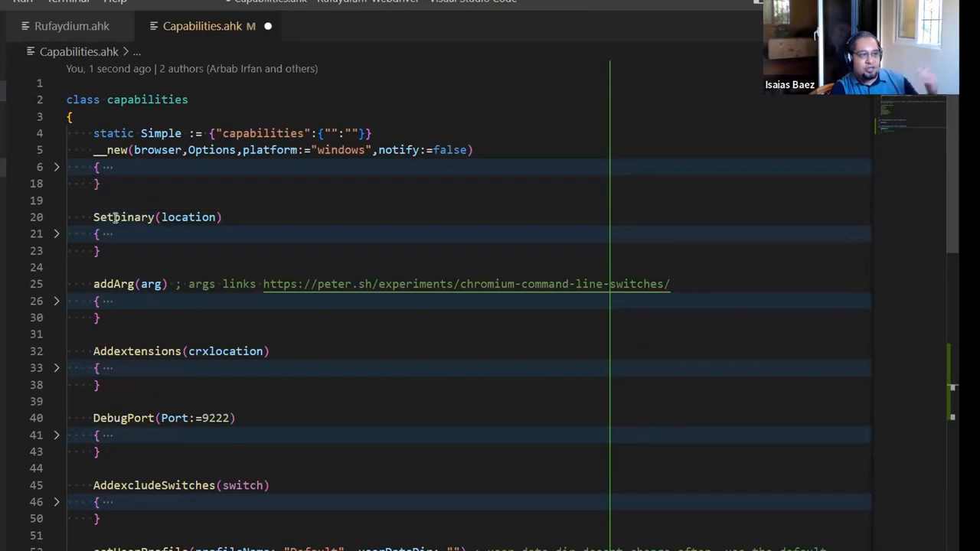
scroll(down, 3)
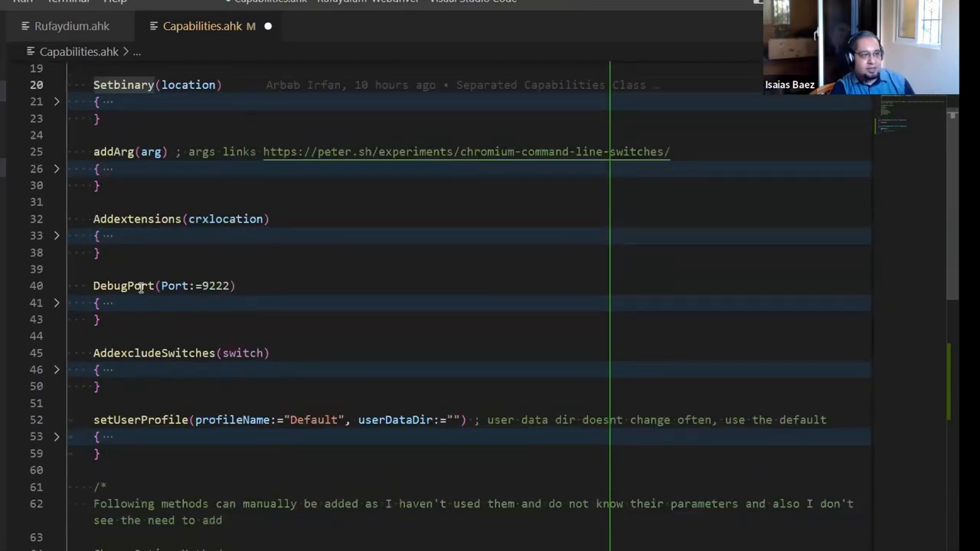
scroll(down, 3)
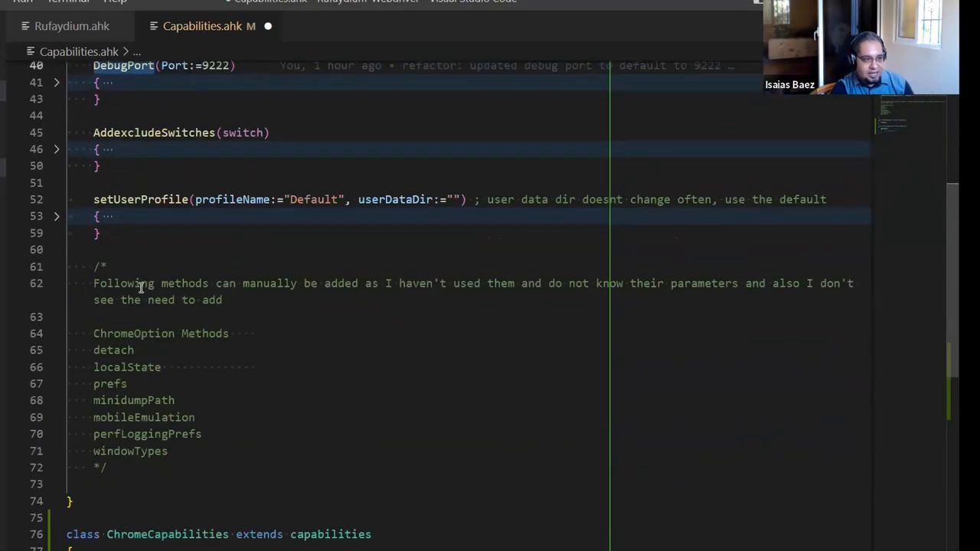
scroll(down, 3)
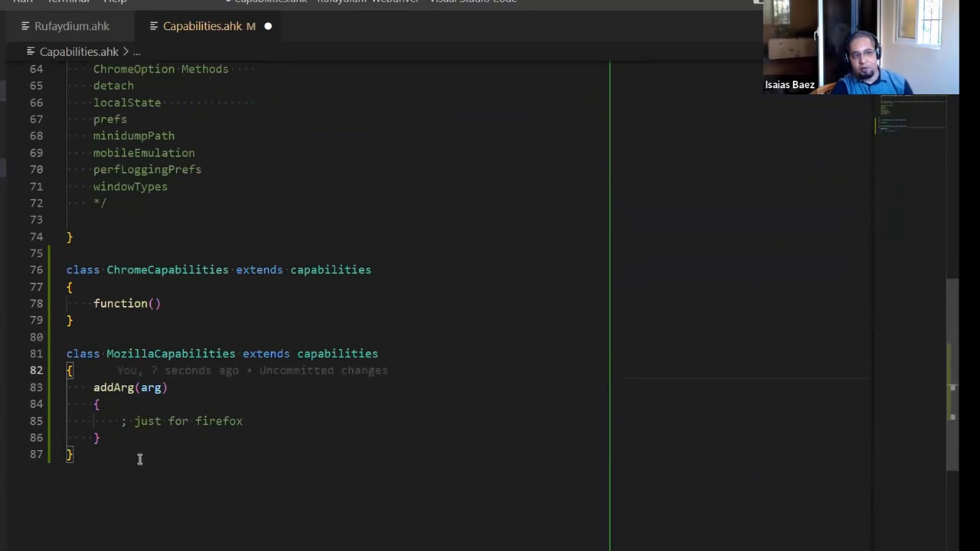
mouse_move(154, 346)
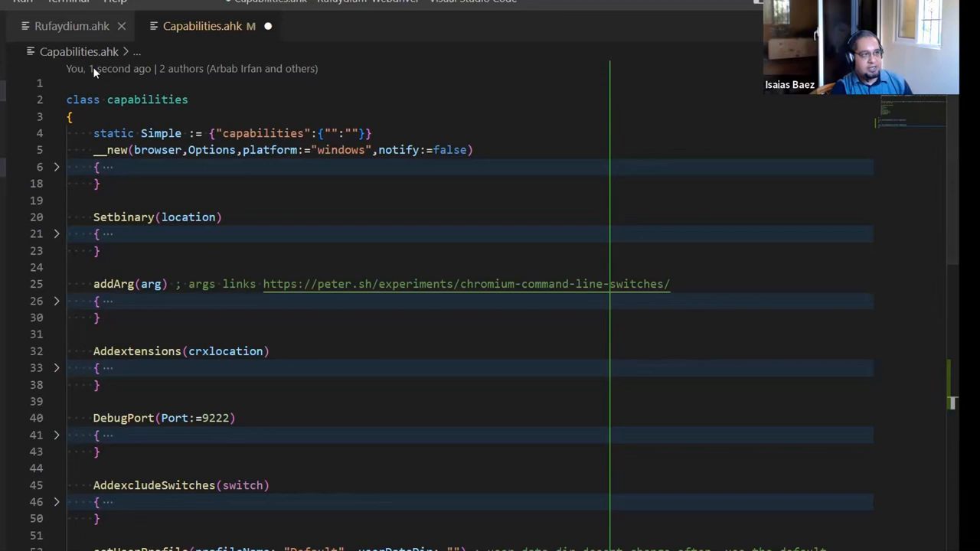
Step: In the Rufaydium constructor start a Switch on this.Driver.browser with a chrome case
click(72, 25)
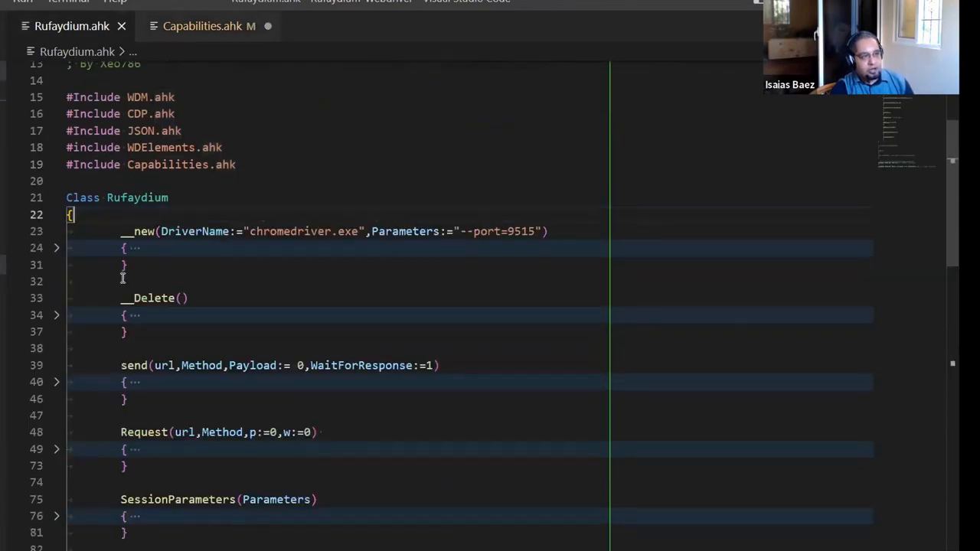
click(57, 248)
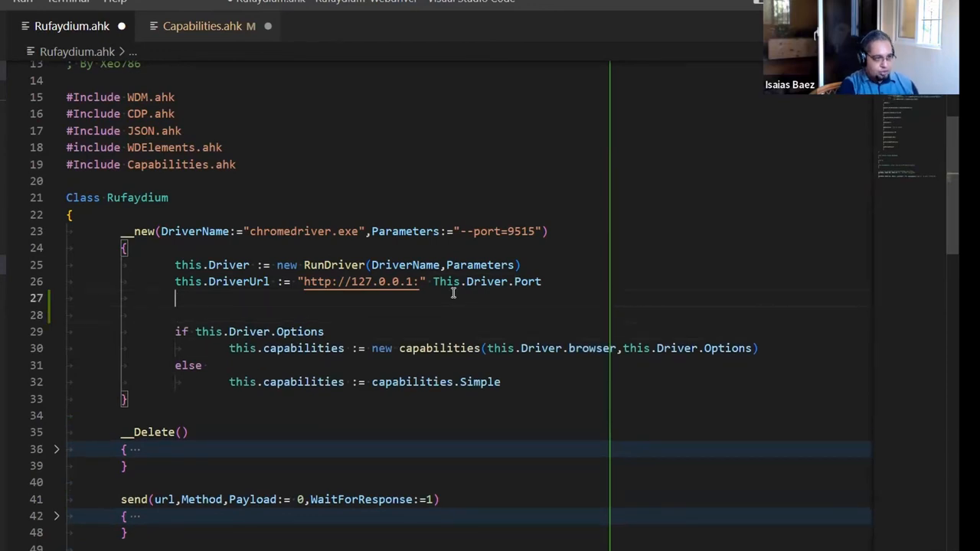
text(swith)
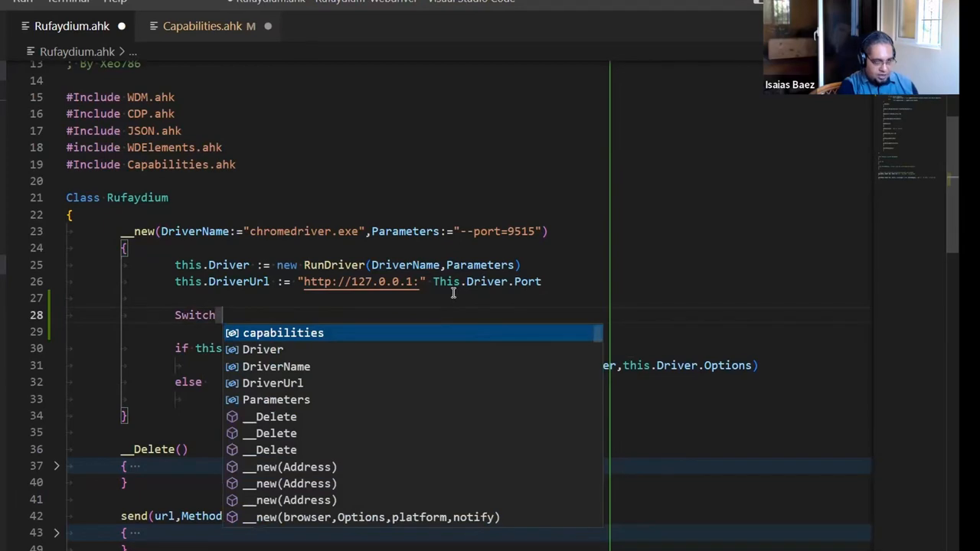
text(this.Driver.browser)
text(case "C)
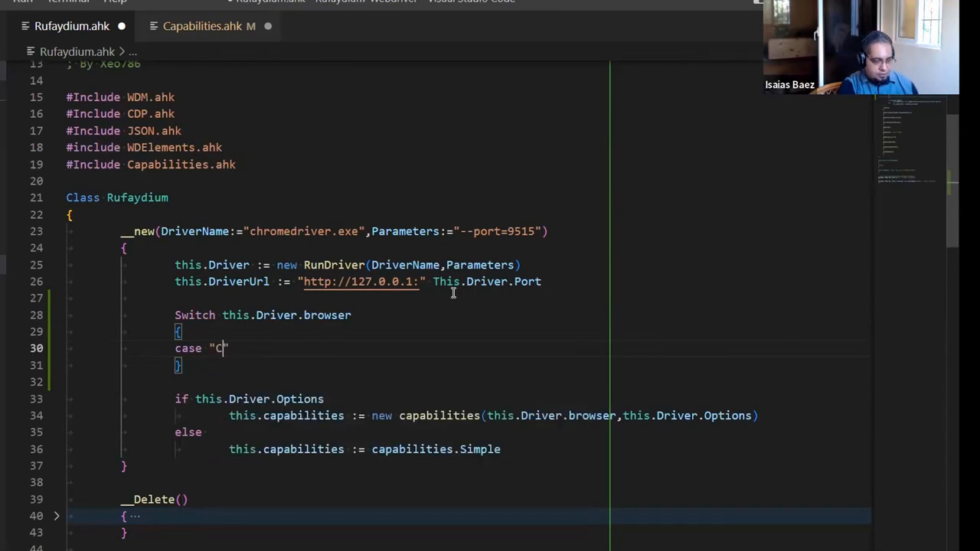
text(hrome)
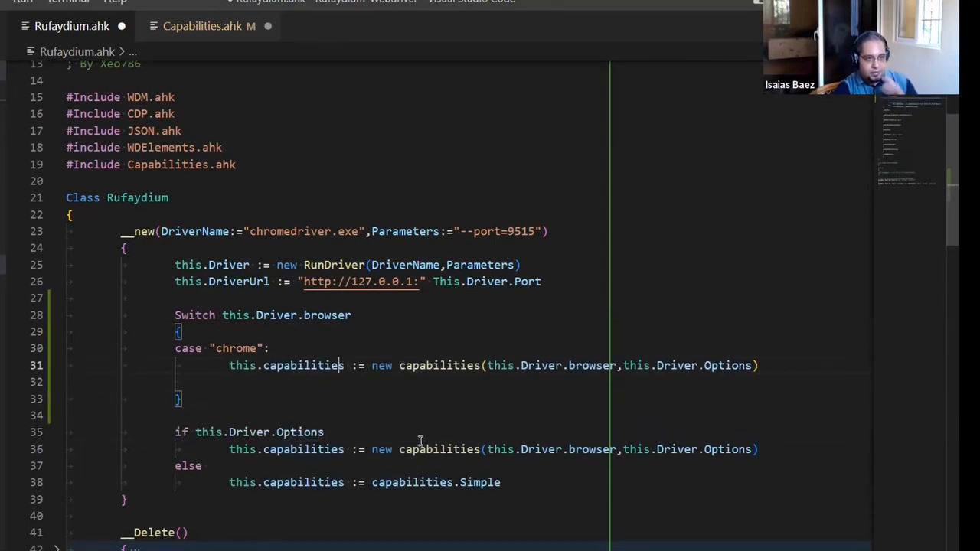
double_click(501, 365)
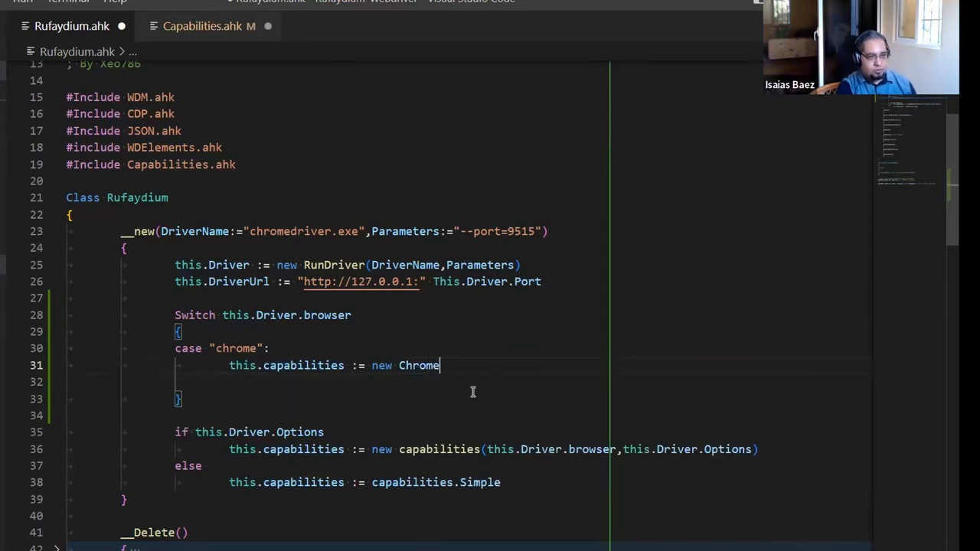
Step: Use ChromeCapabilities and MozillaCapabilities in the cases and add a default: capabilities.Simple case
click(202, 25)
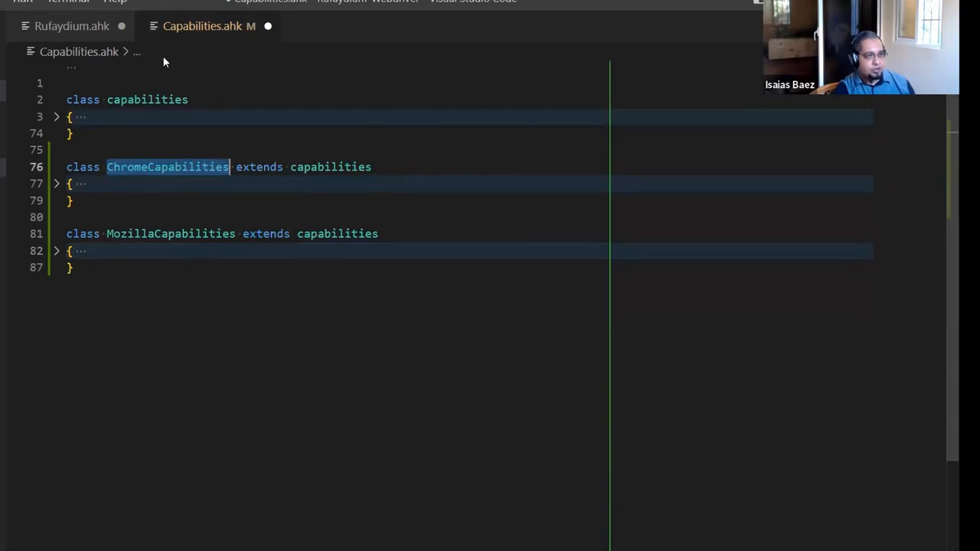
click(72, 24)
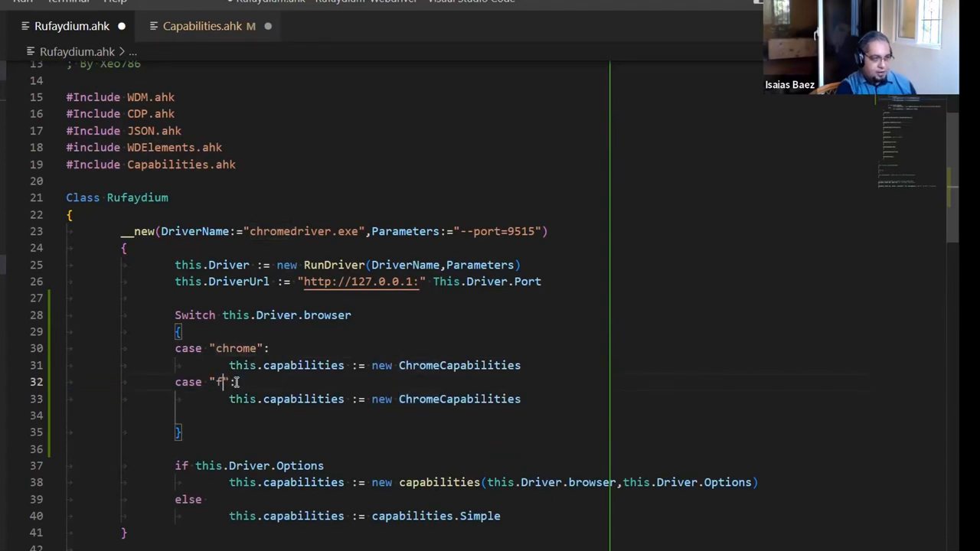
click(202, 24)
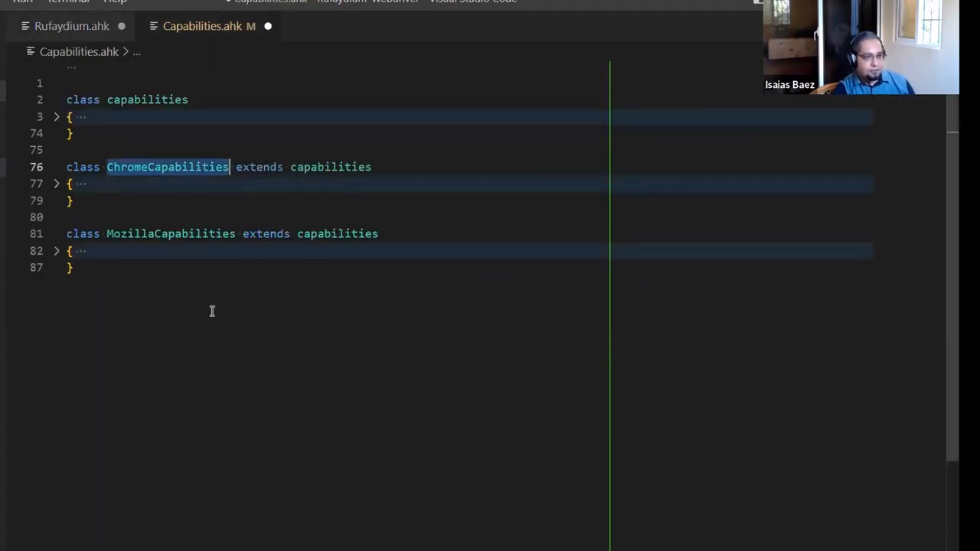
click(71, 25)
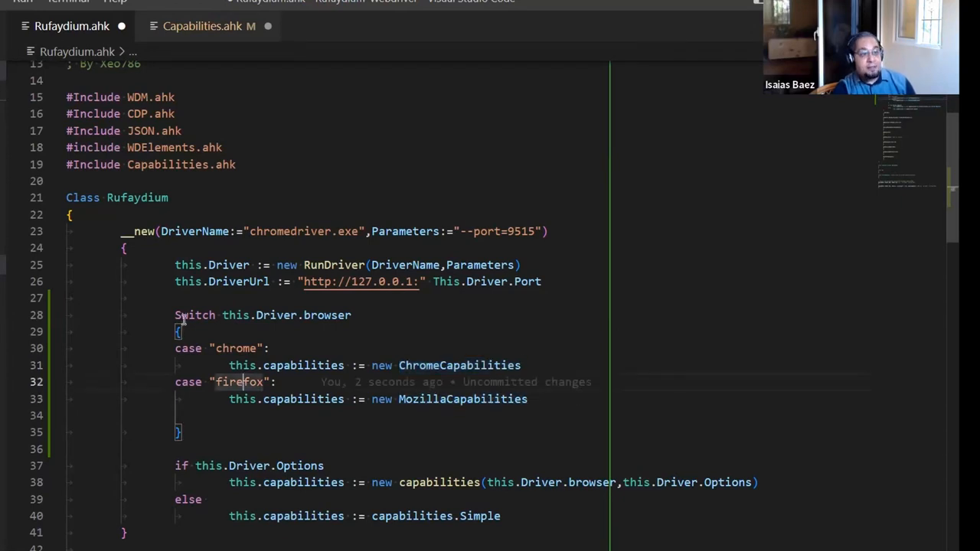
drag(174, 316, 180, 432)
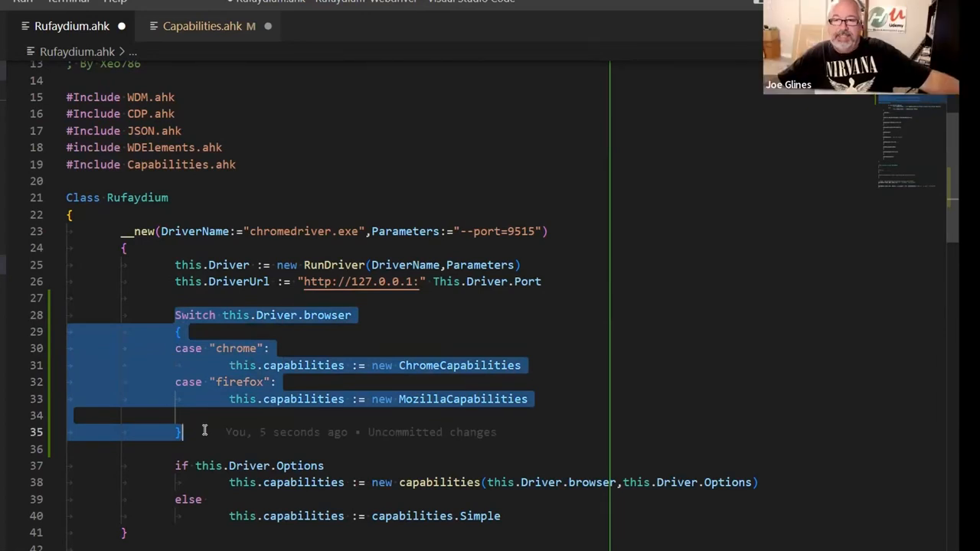
mouse_move(276, 469)
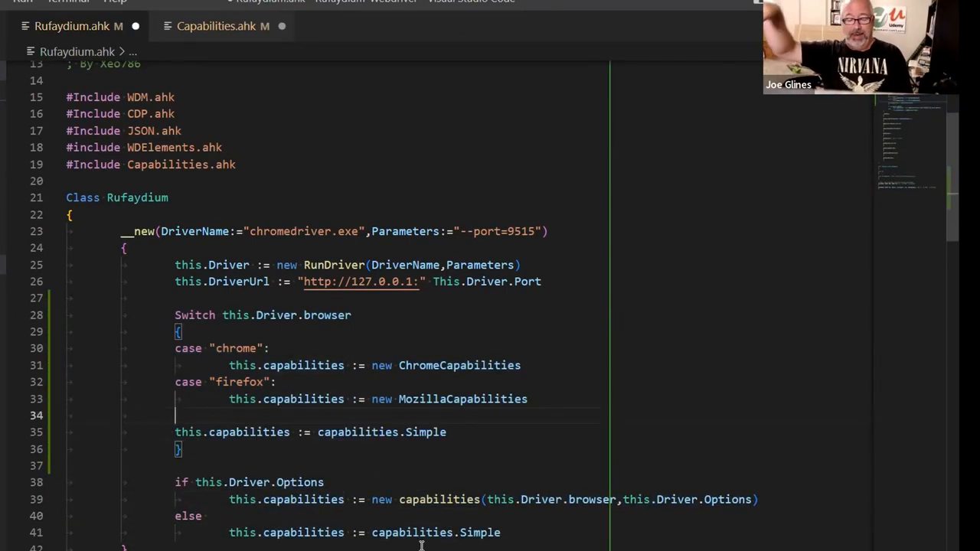
text(default:)
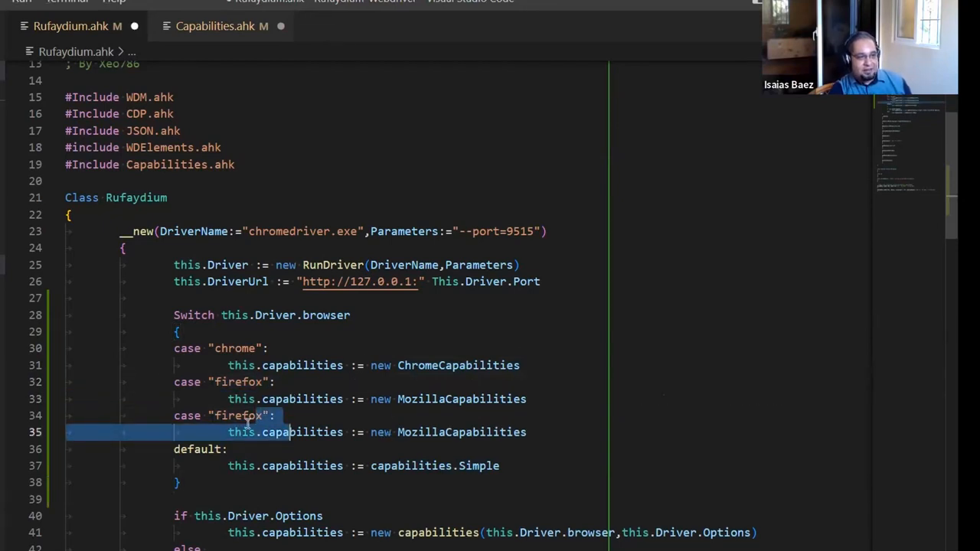
Step: Add a case "safari" creating SafariCapabilities, then return to Capabilities.ahk
text(sa)
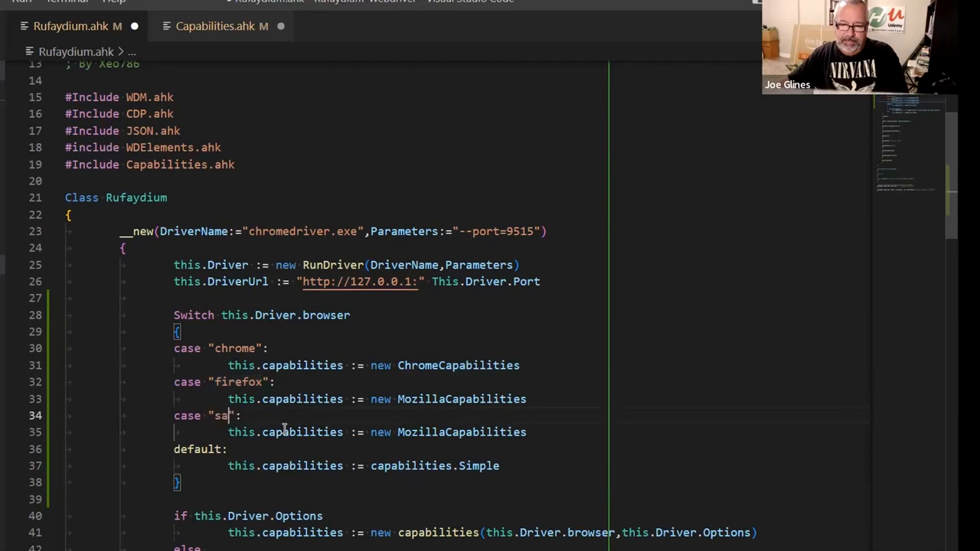
text(fari)
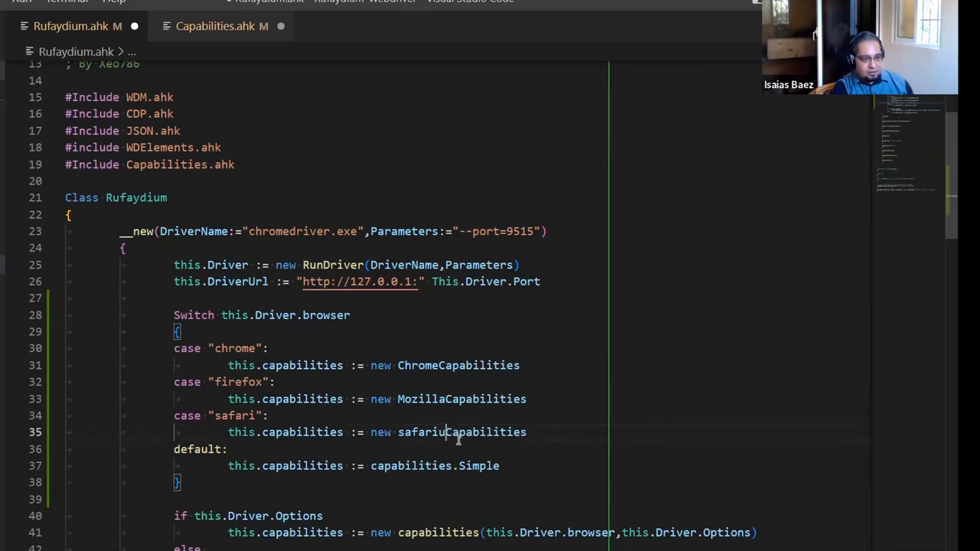
click(216, 24)
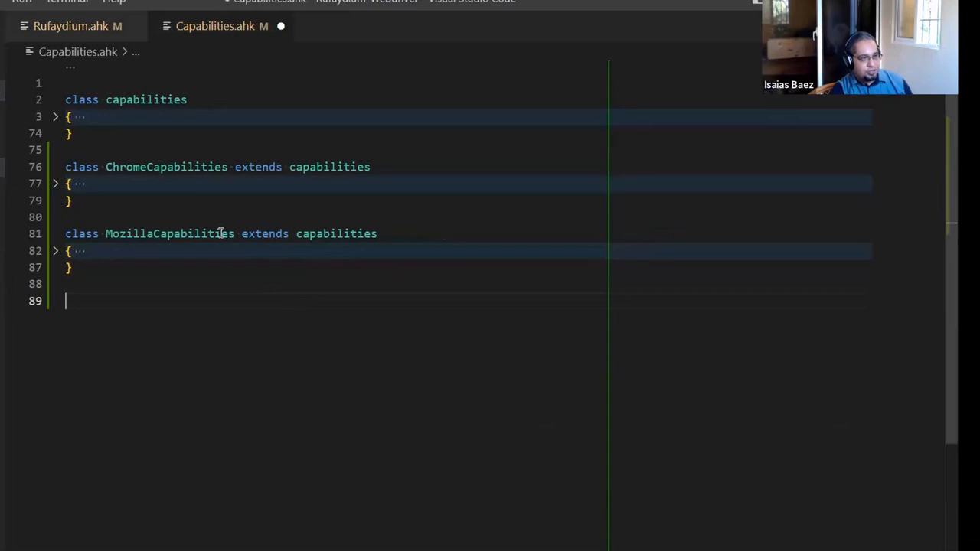
Step: Add an empty 'class SafariCapabilities extends capabilities' block in Capabilities.ahk
key(Enter)
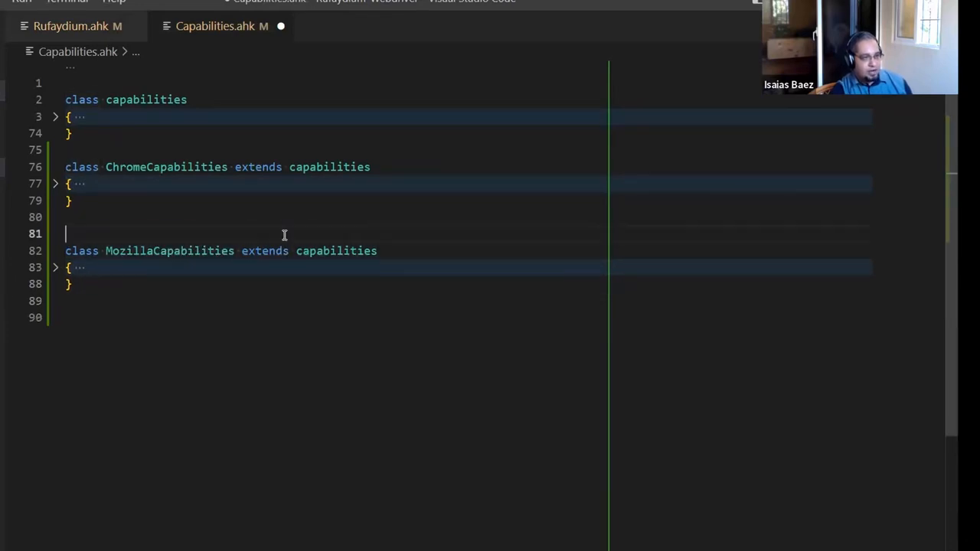
text(class MozillaCapabilities extends capabilities)
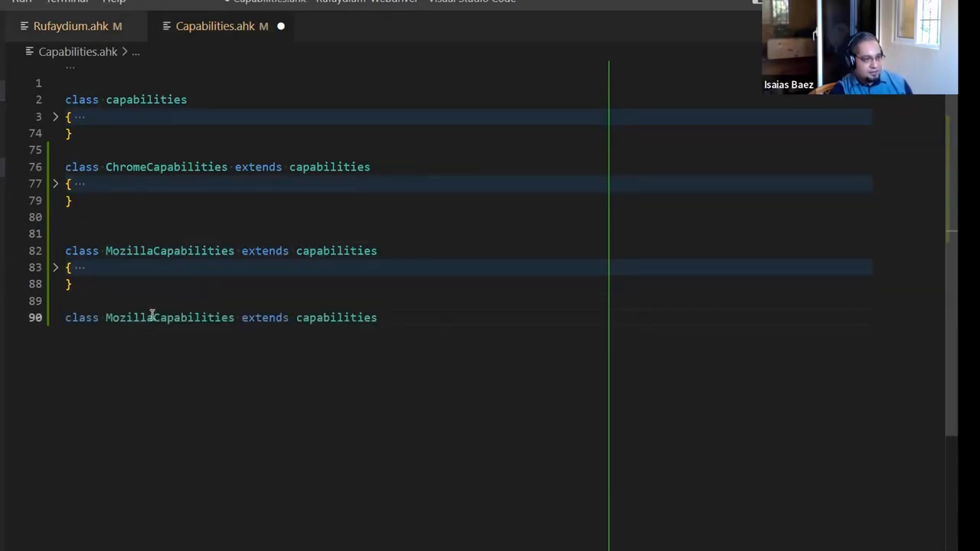
text(Safar)
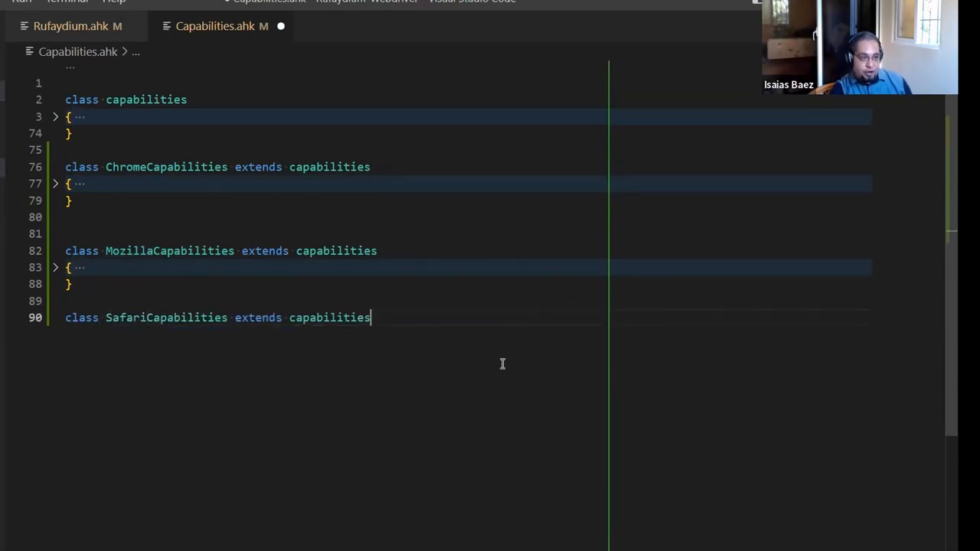
text({)
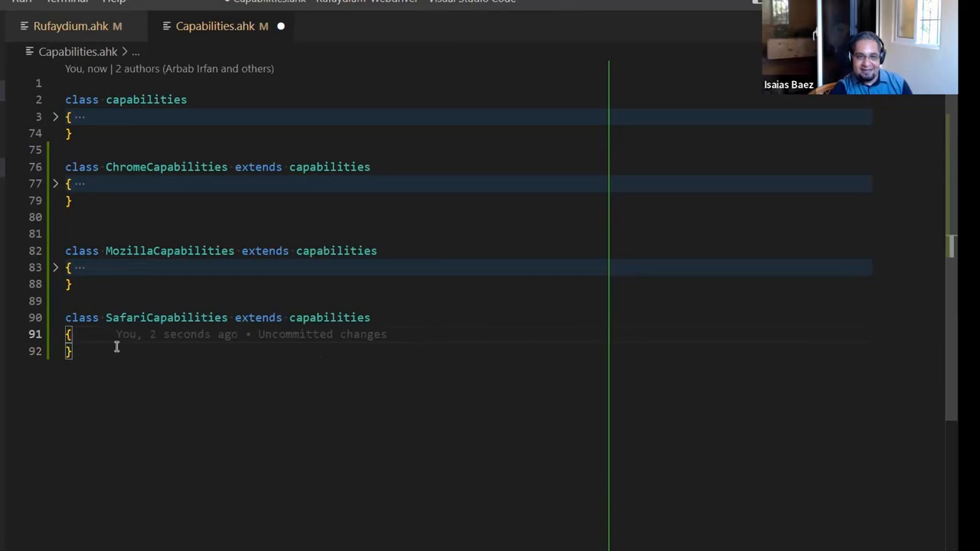
Step: Match the constructor's safari case in Rufaydium.ahk to the SafariCapabilities class name
double_click(329, 317)
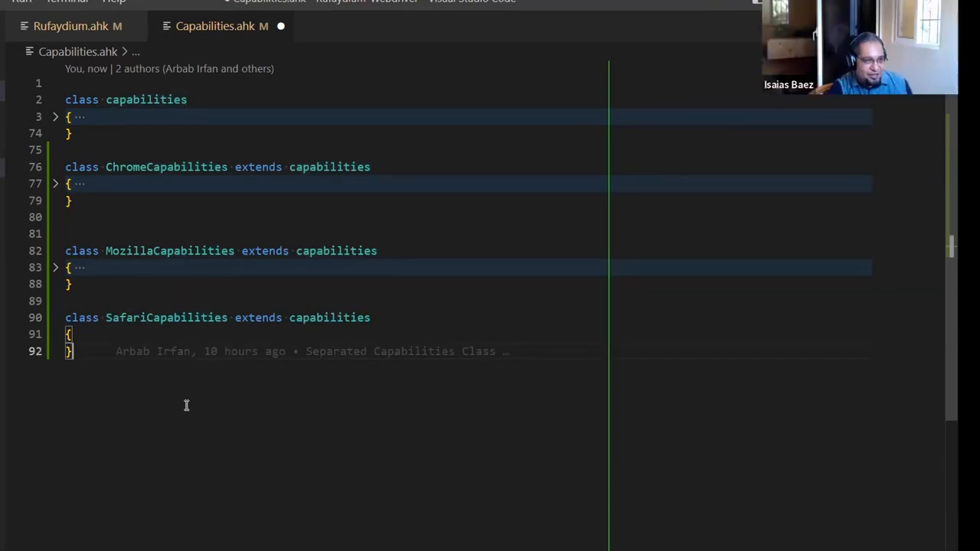
double_click(165, 317)
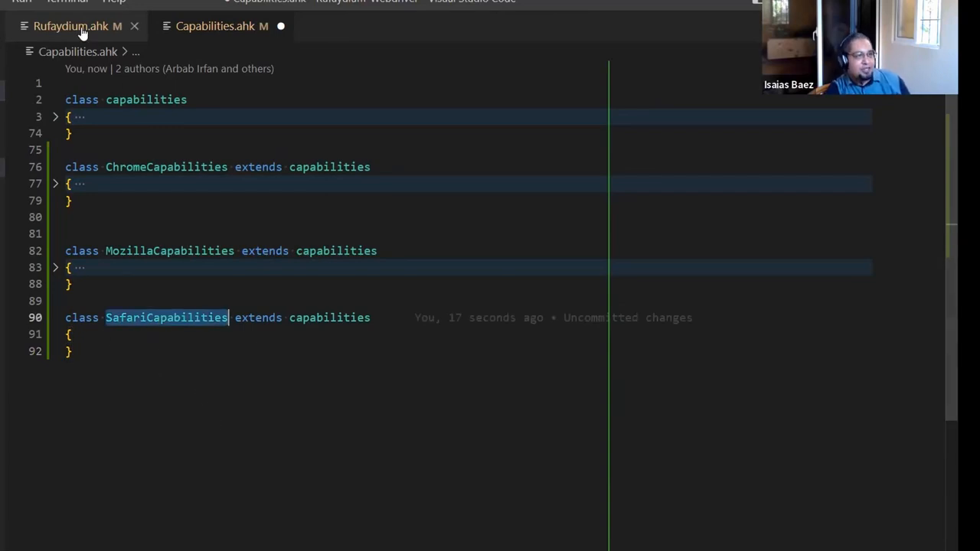
click(71, 25)
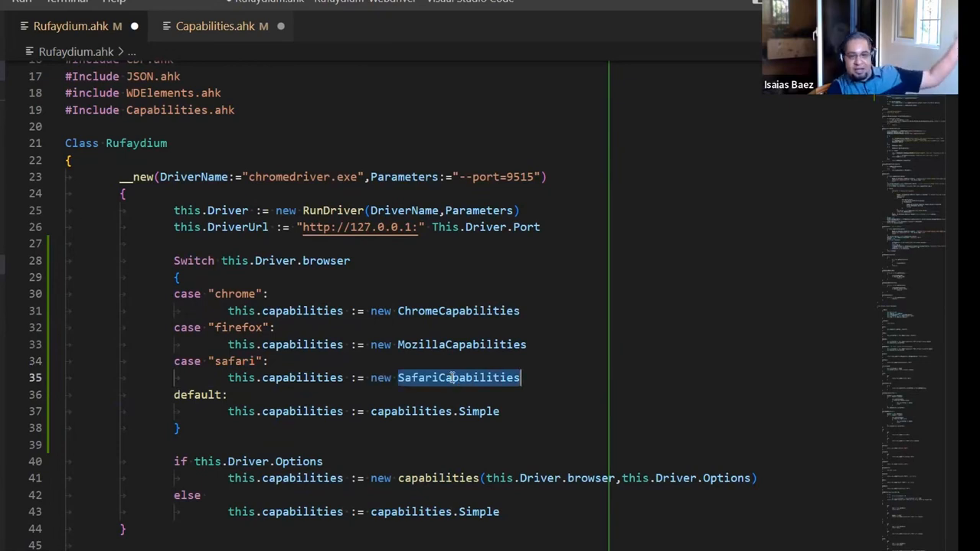
click(414, 377)
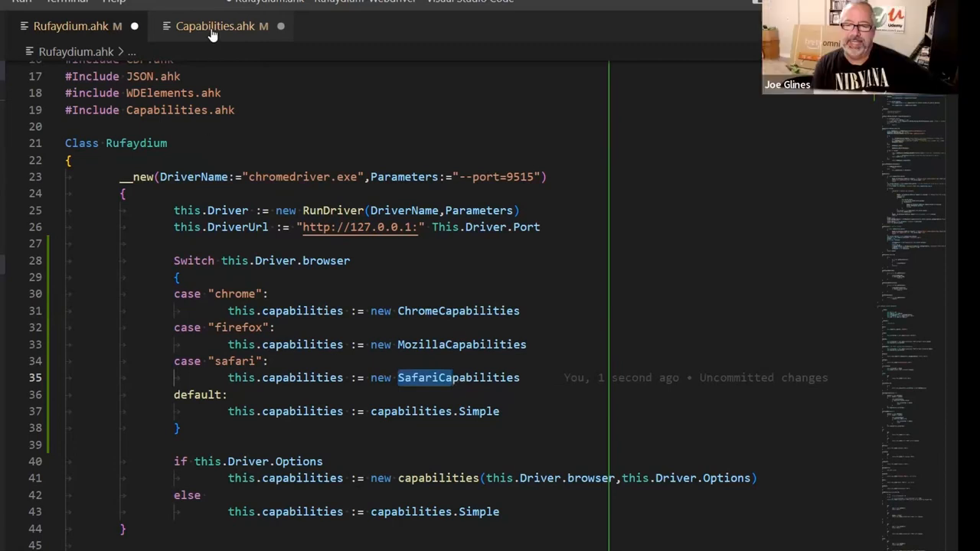
click(221, 24)
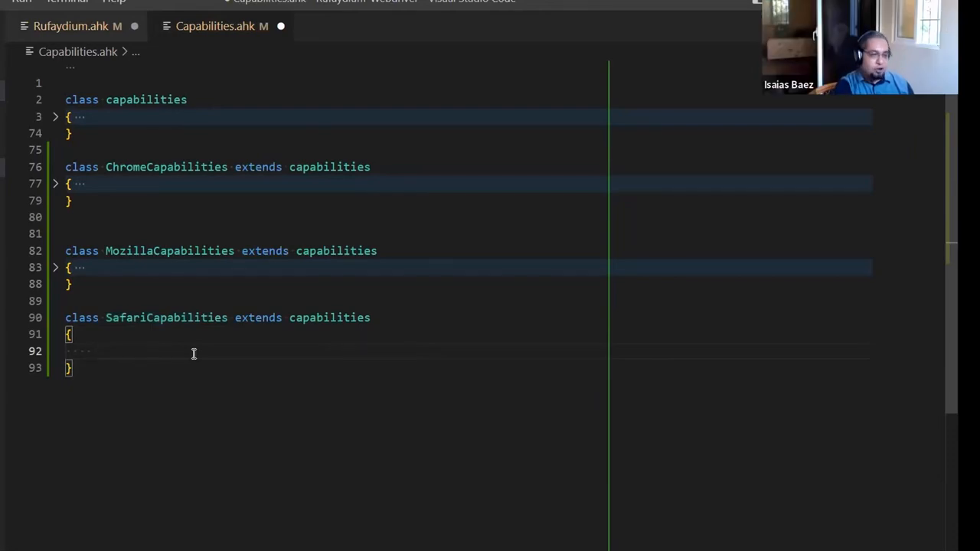
Step: Give SafariCapabilities a DebugPort(port := 9223) method with an empty body
text(de)
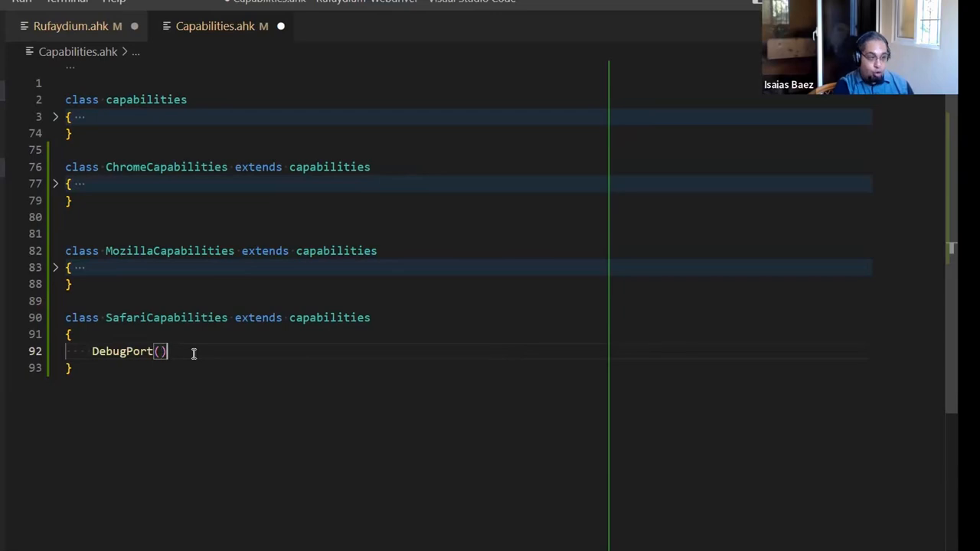
text({)
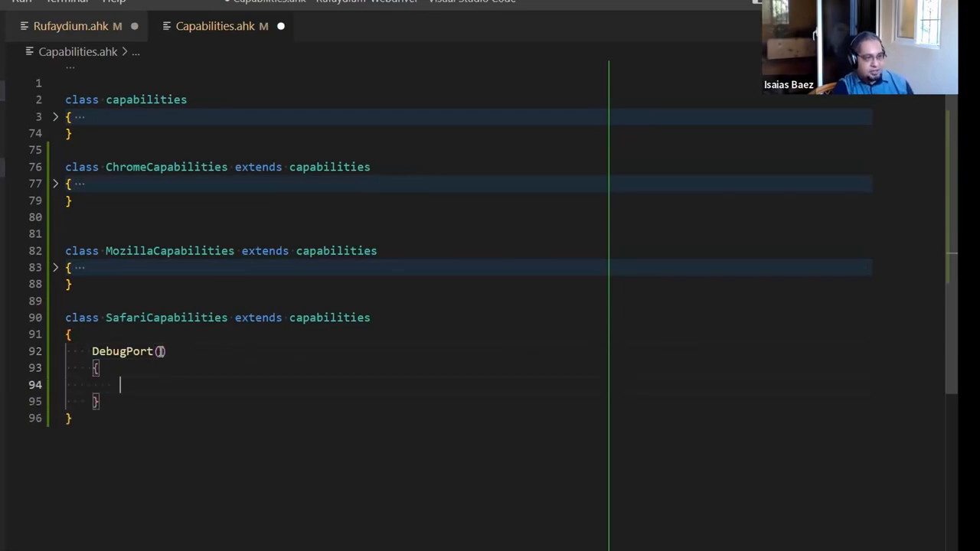
text(port :=)
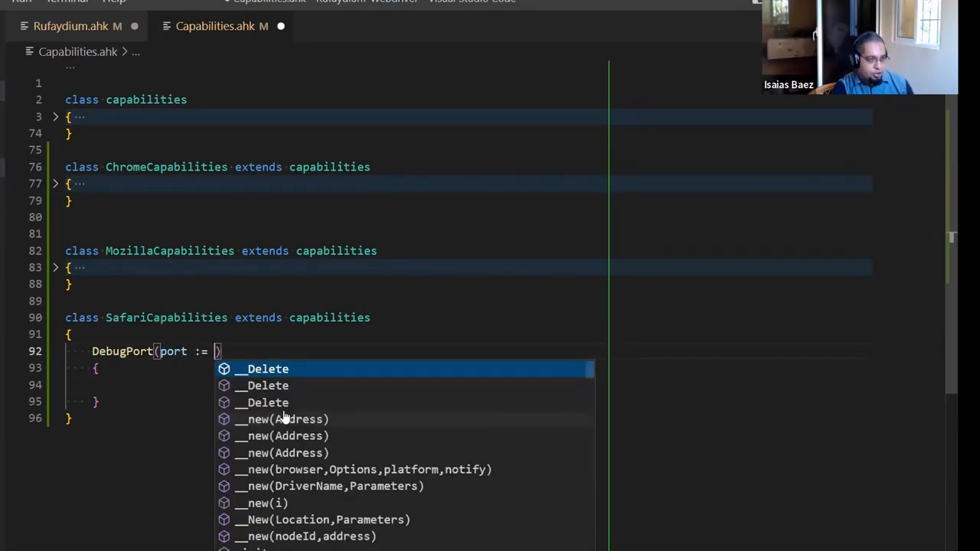
text(9223)
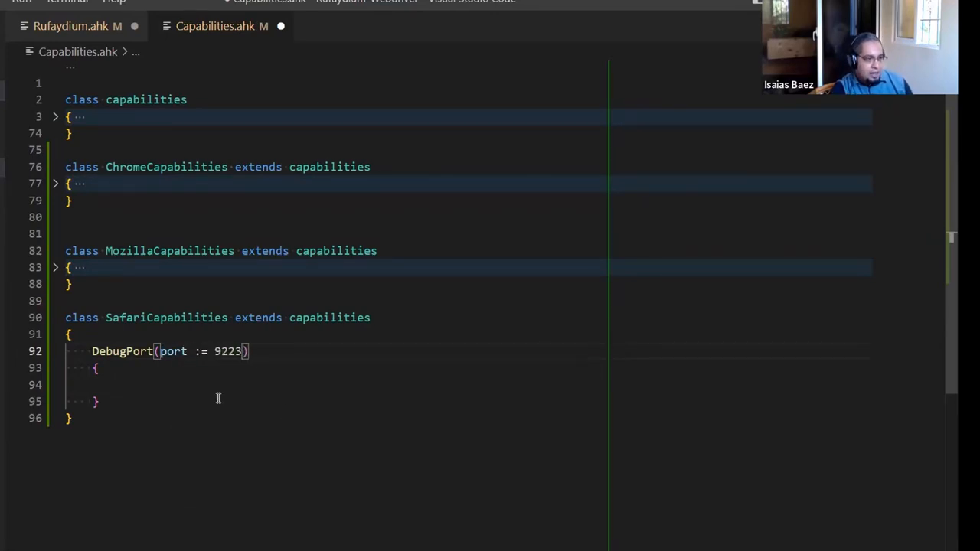
text(as;dfa;kdf;lakj)
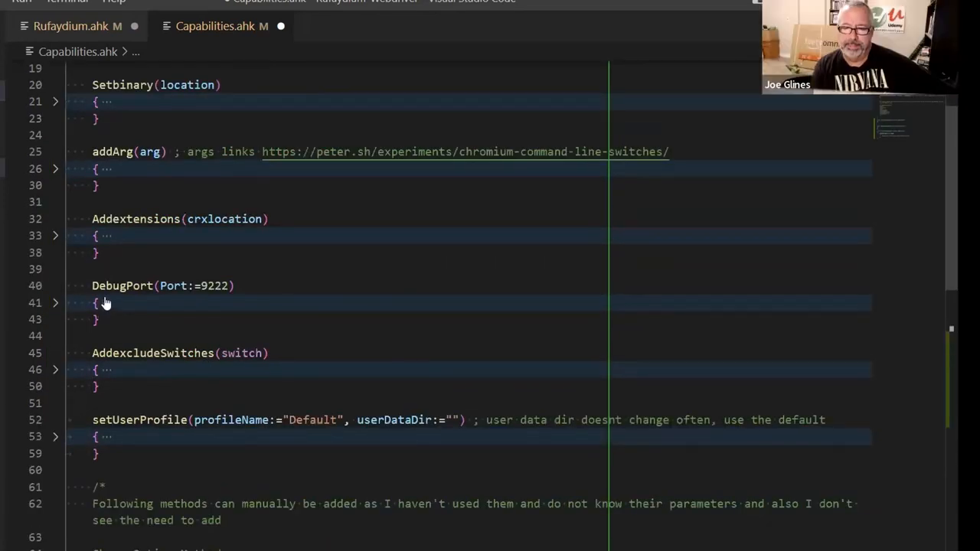
Step: Copy the base debuggerAddress line into Safari's DebugPort and change 127.0.0.1 to "localhost:" Port
click(55, 303)
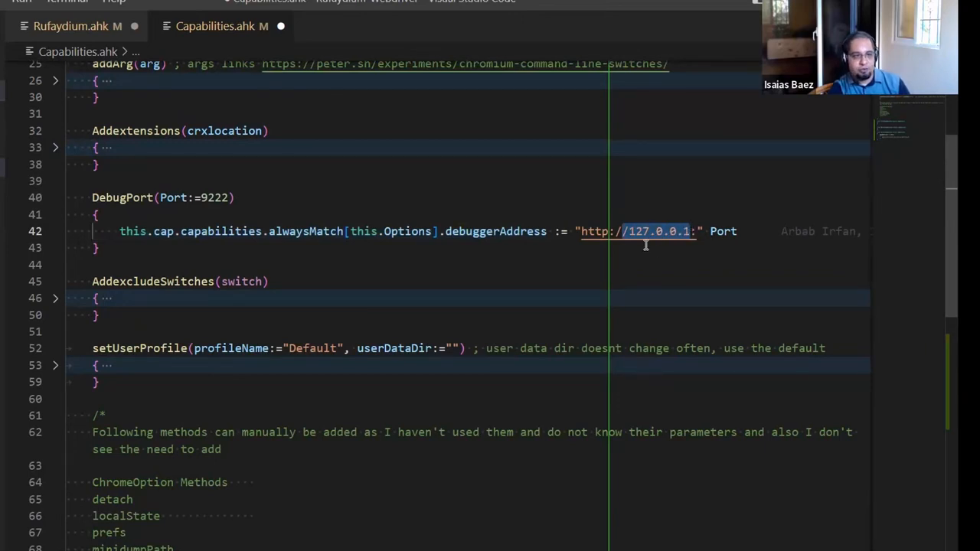
scroll(down, 3)
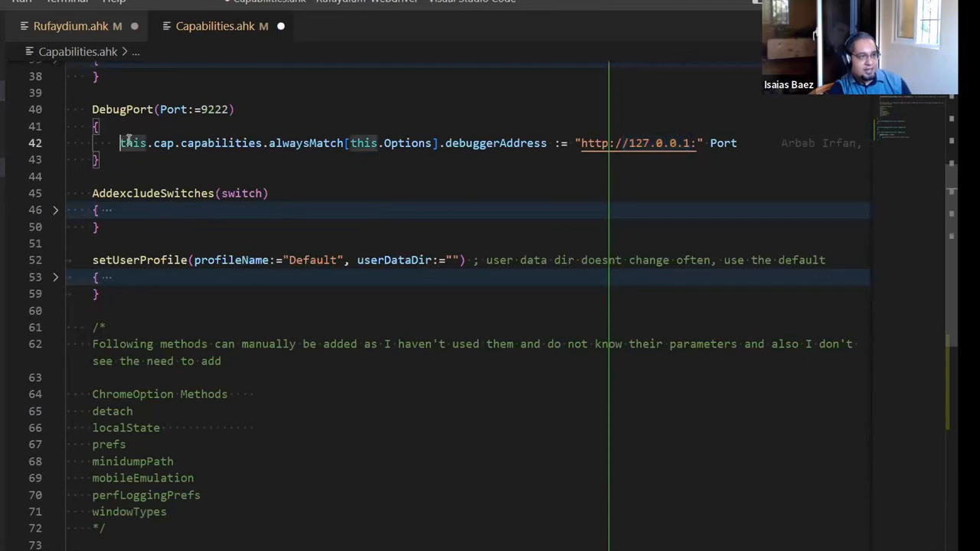
scroll(down, 3)
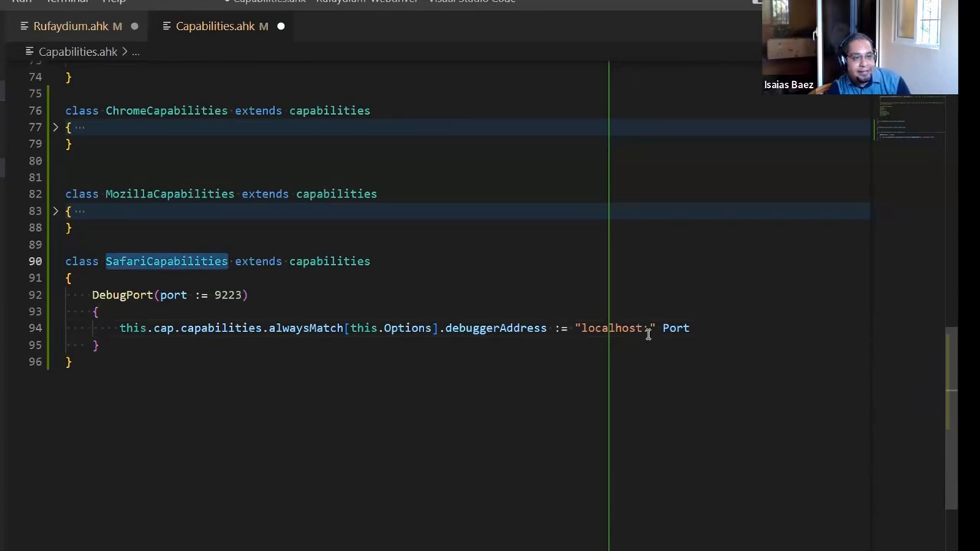
double_click(611, 328)
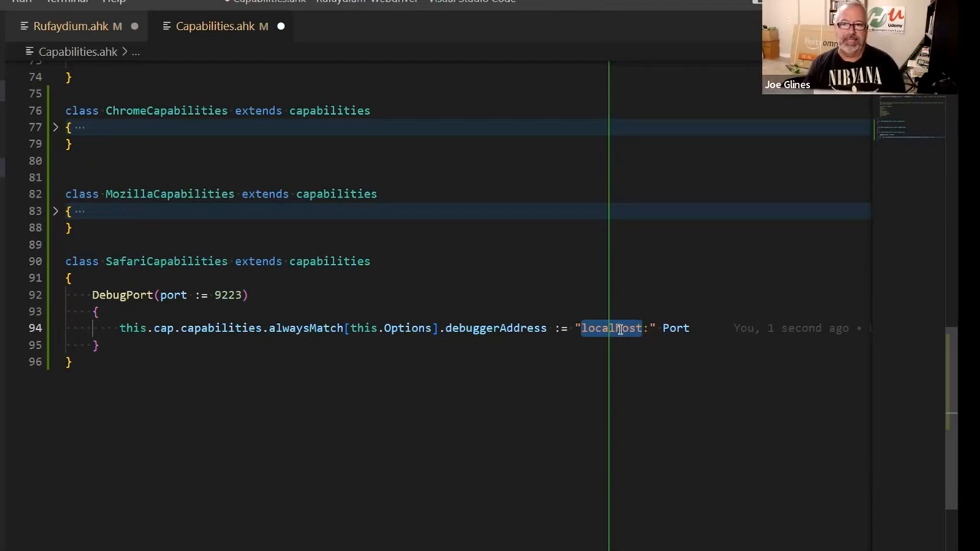
scroll(down, 3)
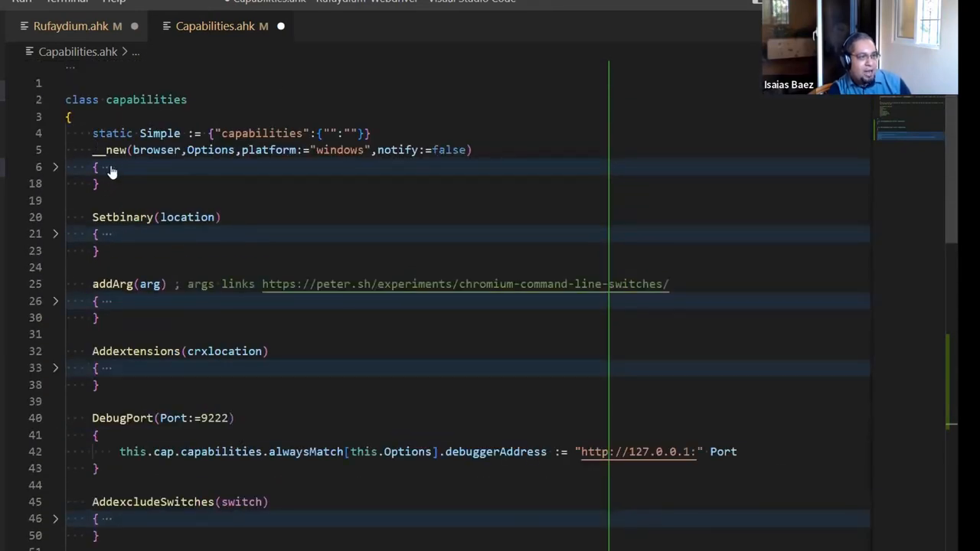
Step: In the base DebugPort(browser, Port:=9222) try an if browser = "safari" / else branch
scroll(down, 3)
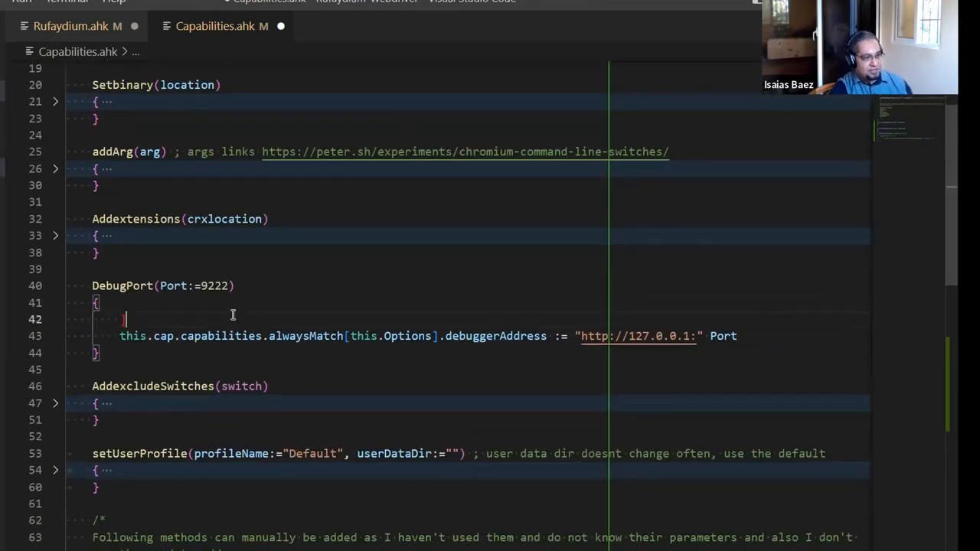
text(if browser = "safar)
click(163, 287)
text(browser,)
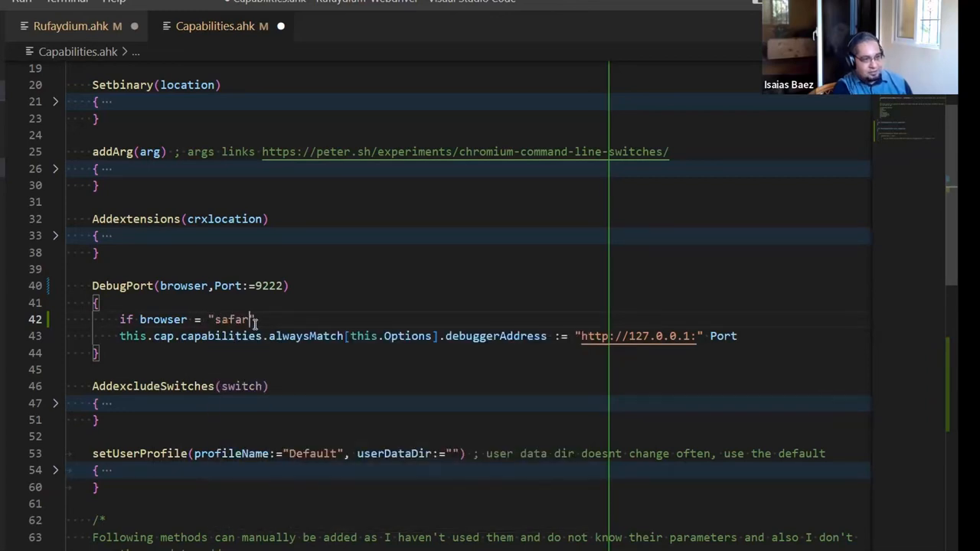
text(i)
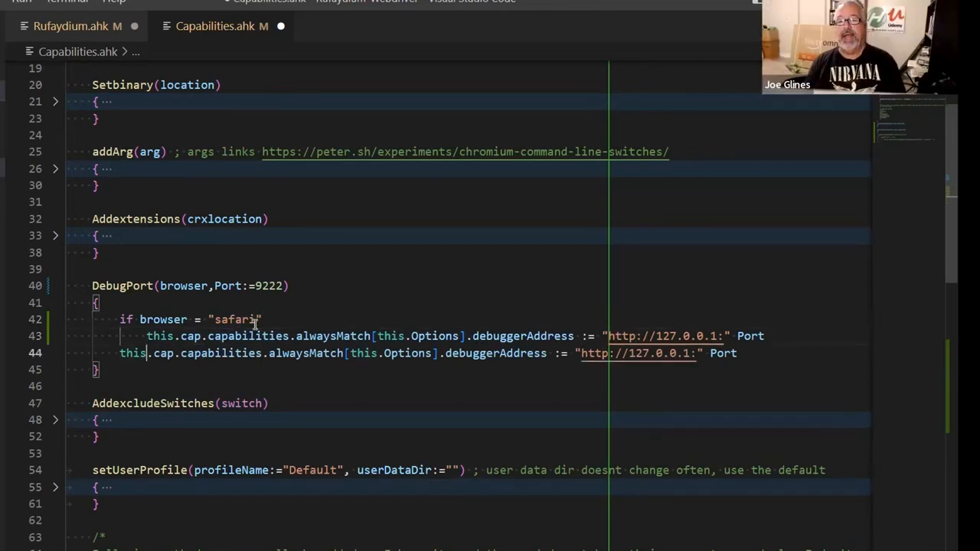
text(e)
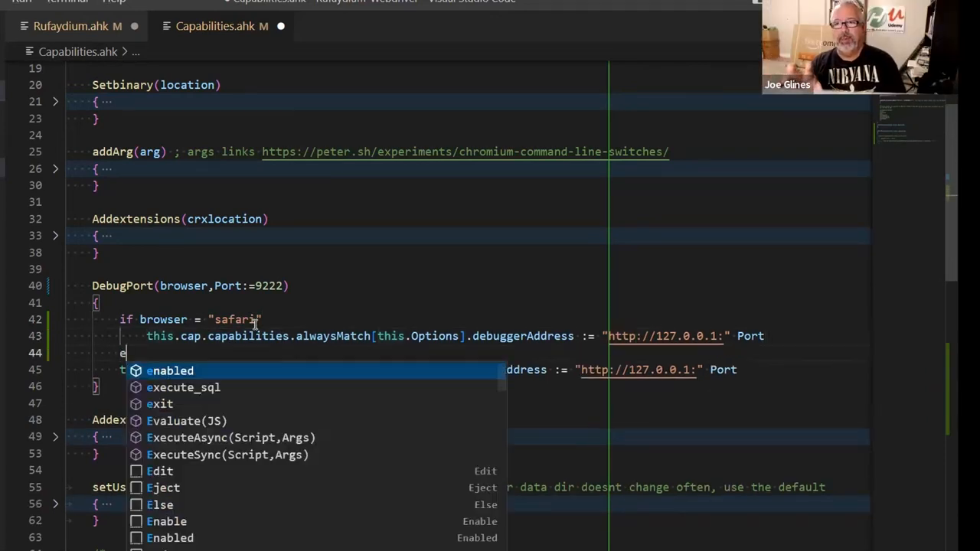
text(lse)
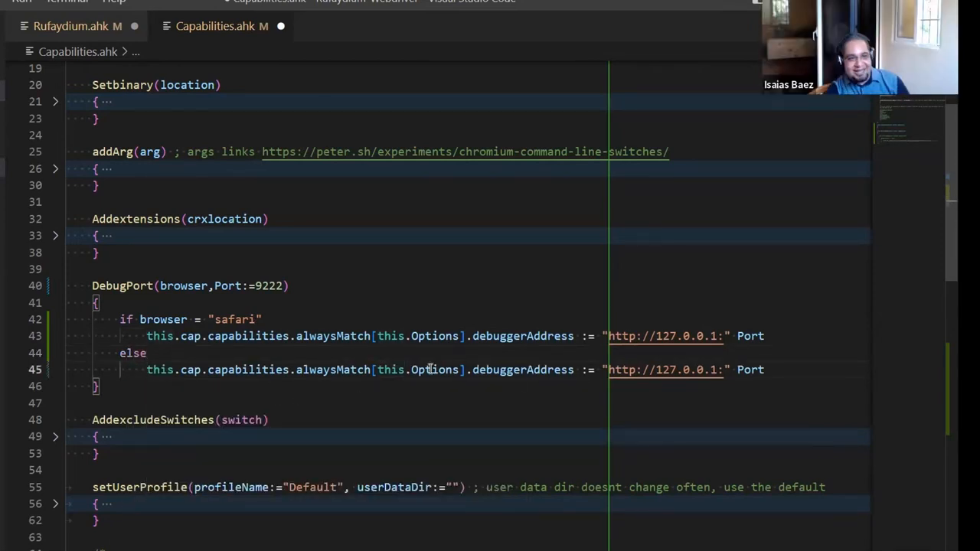
double_click(618, 369)
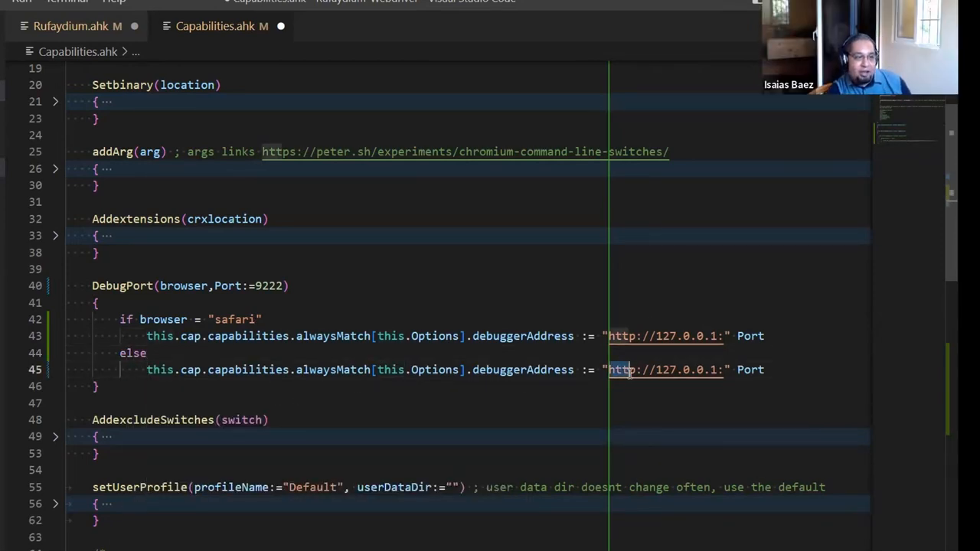
mouse_move(628, 337)
text(localhos)
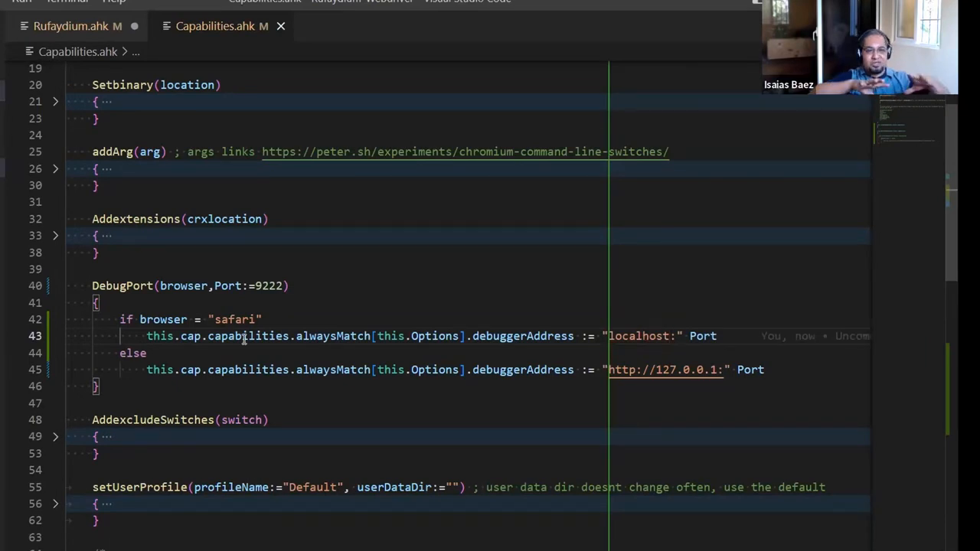
click(671, 337)
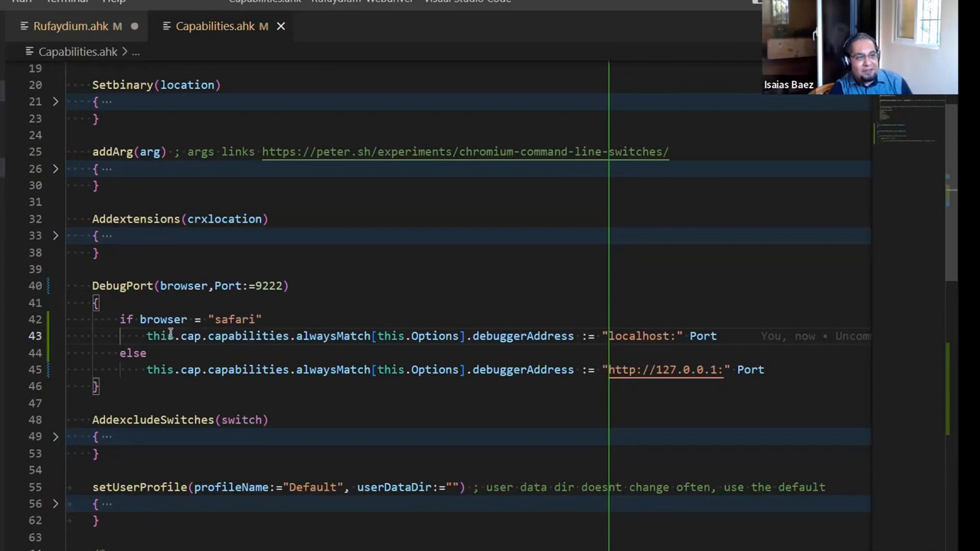
drag(141, 320, 161, 369)
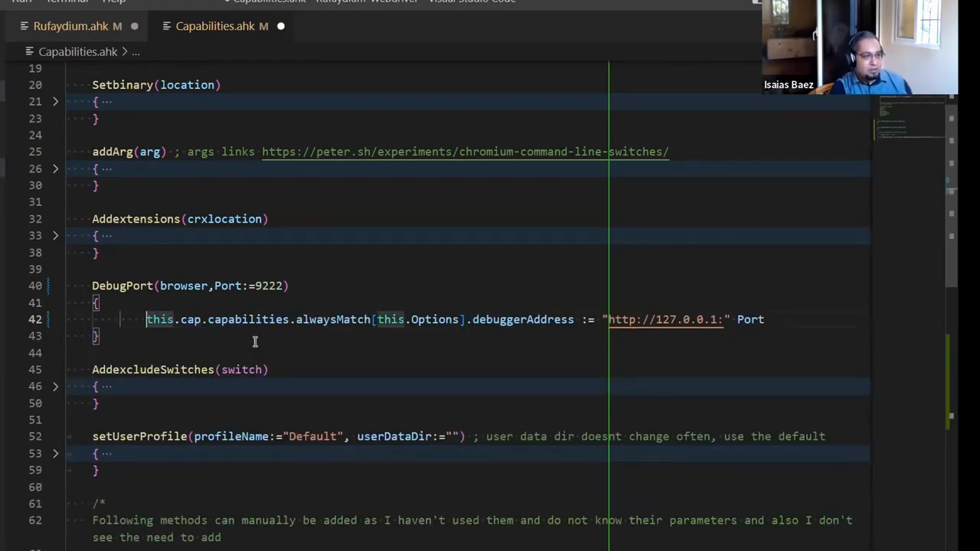
scroll(down, 3)
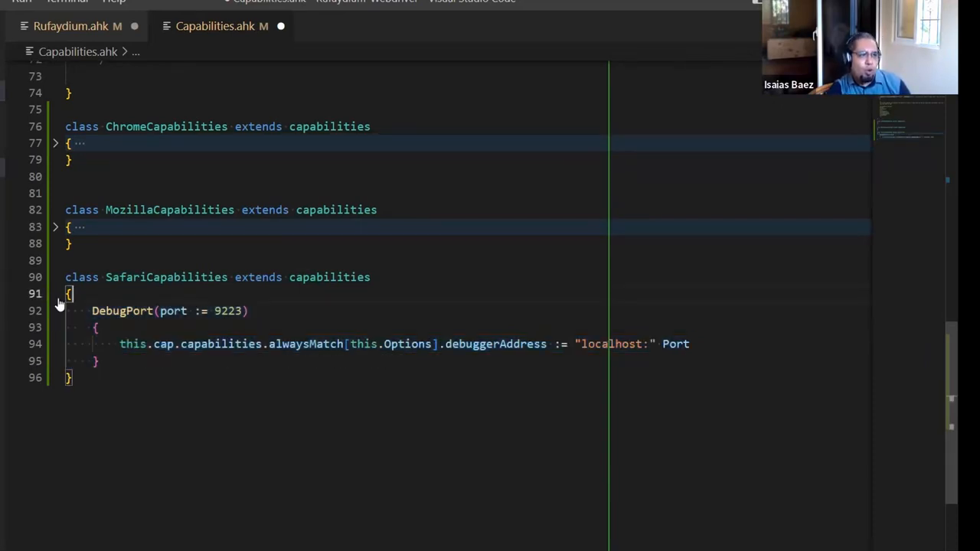
click(55, 294)
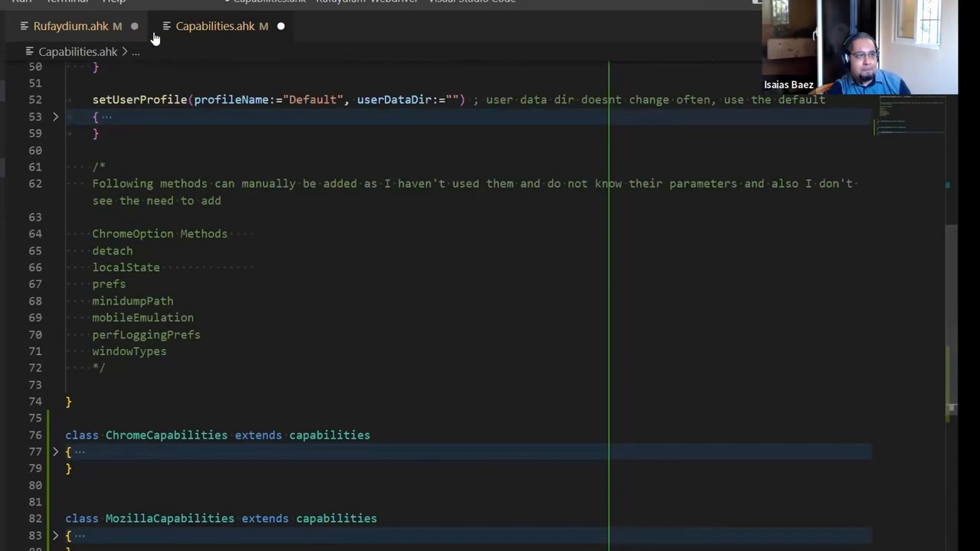
scroll(down, 3)
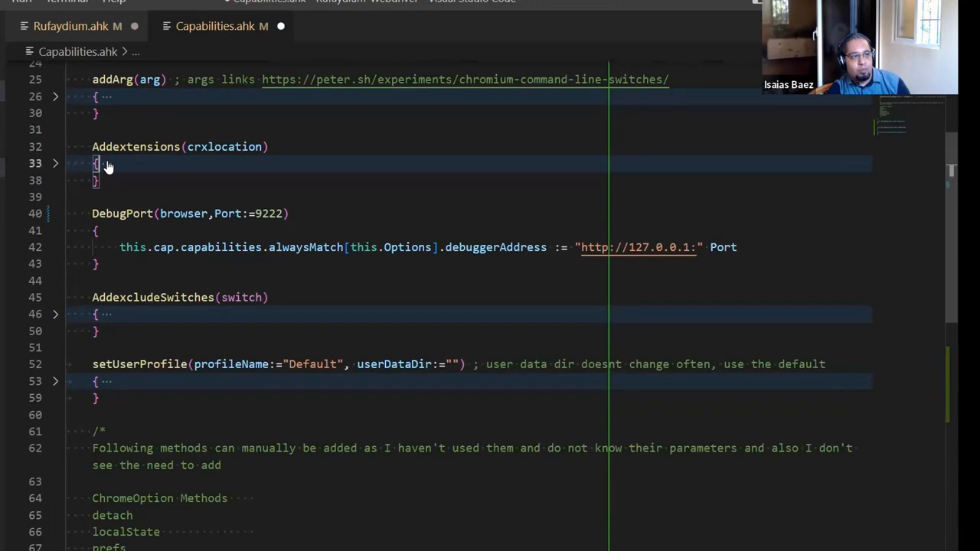
click(55, 162)
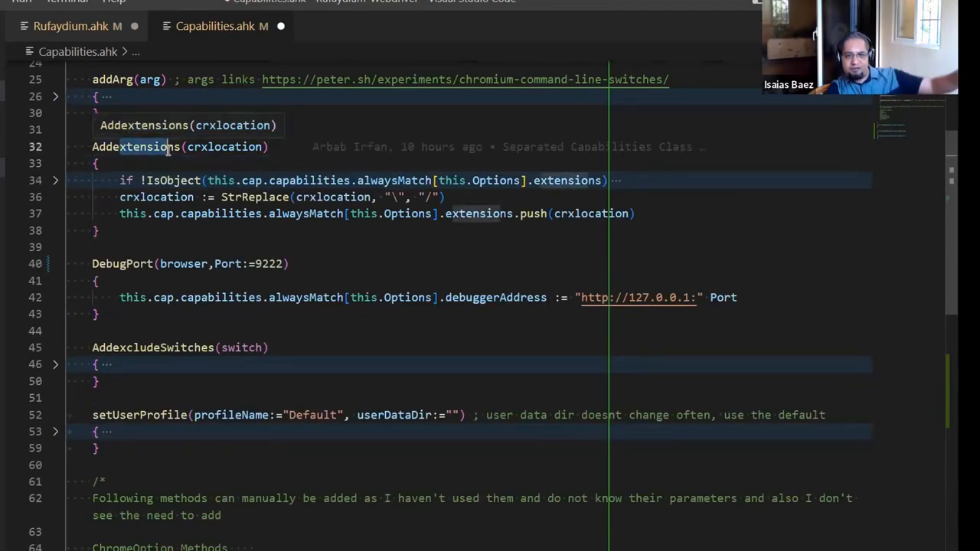
scroll(down, 3)
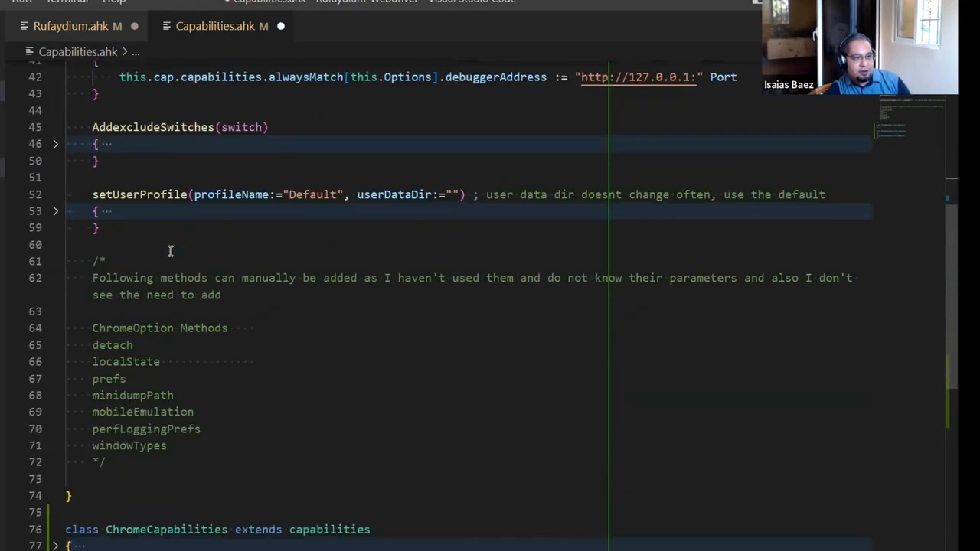
scroll(down, 3)
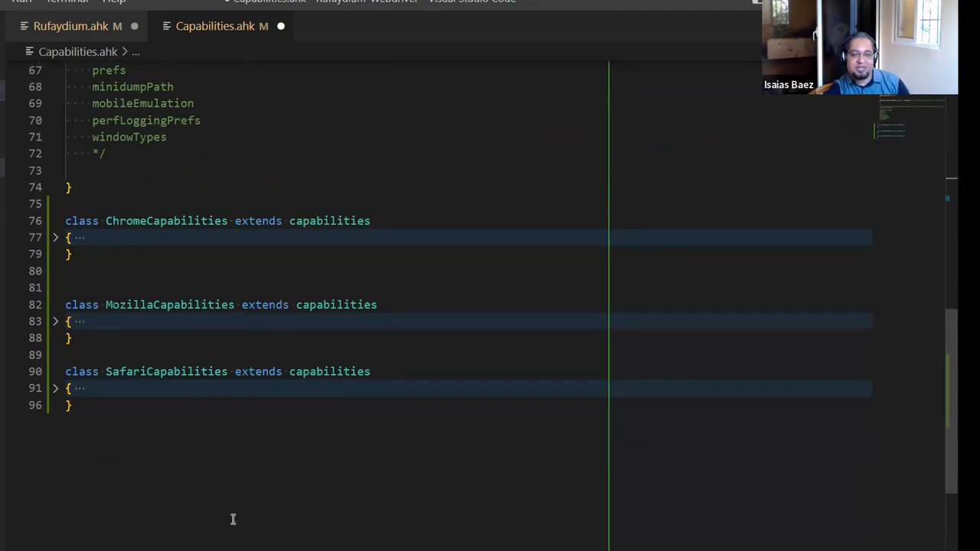